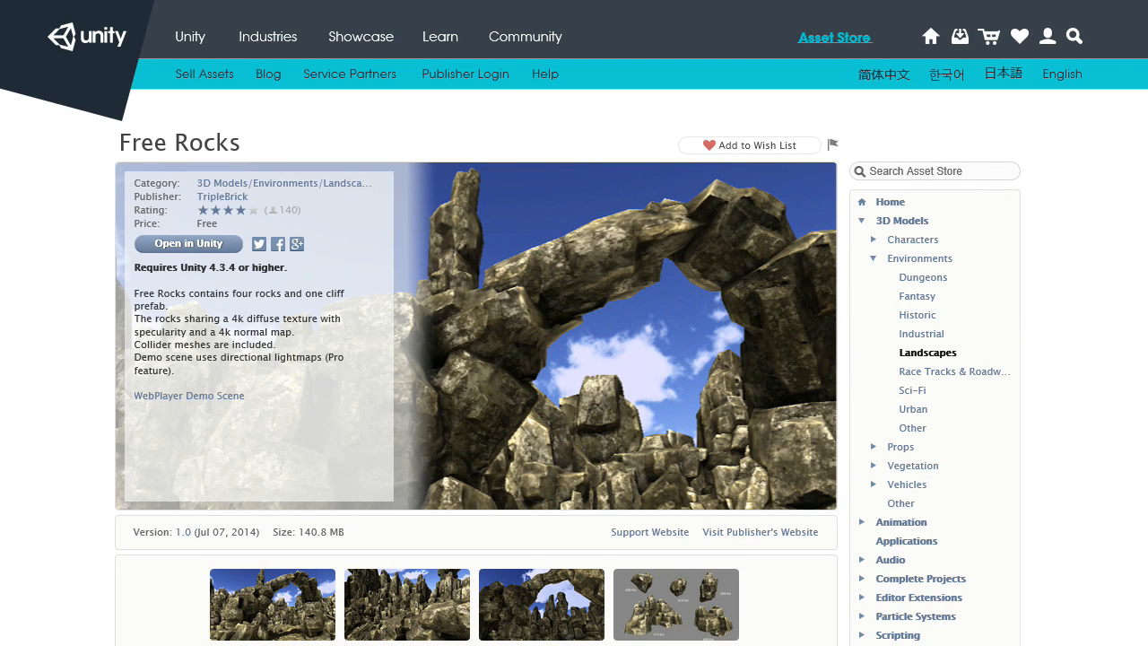
Scroll through the Free Rocks asset page, then move on to the DestroyIt – Destruction System page.
scroll(down, 3)
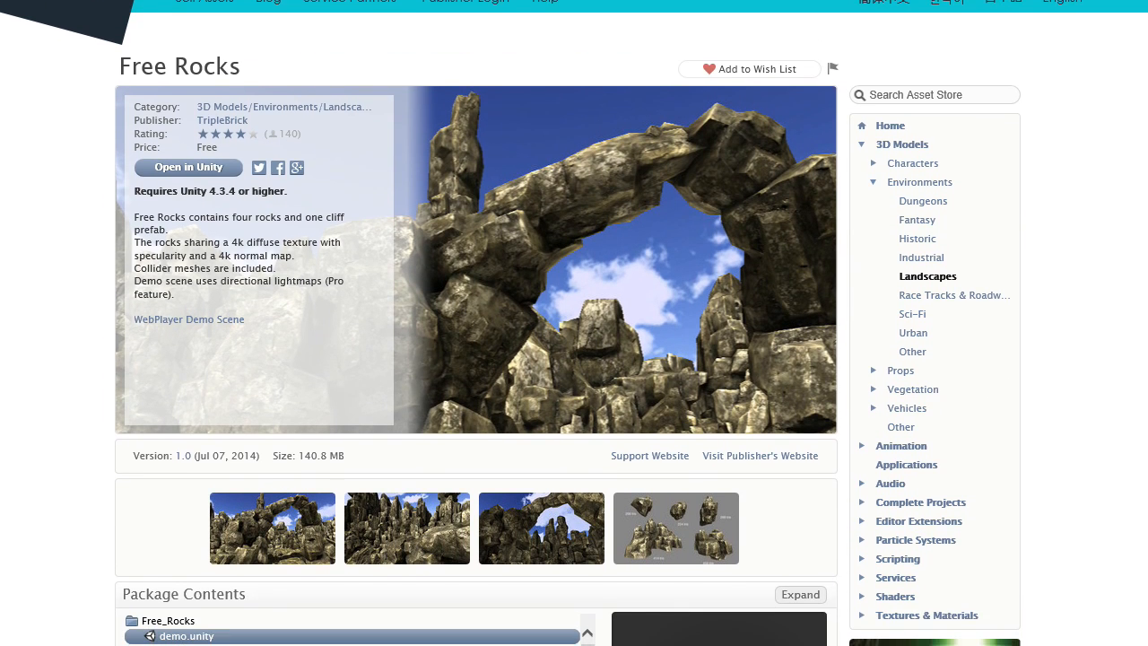
scroll(down, 3)
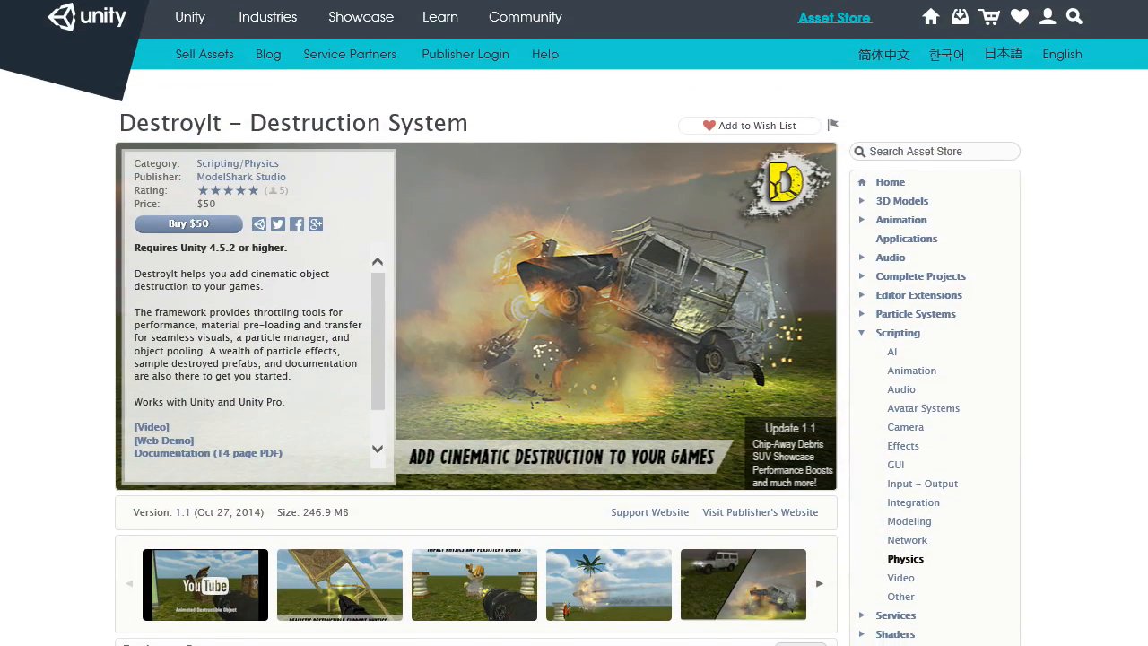
scroll(down, 3)
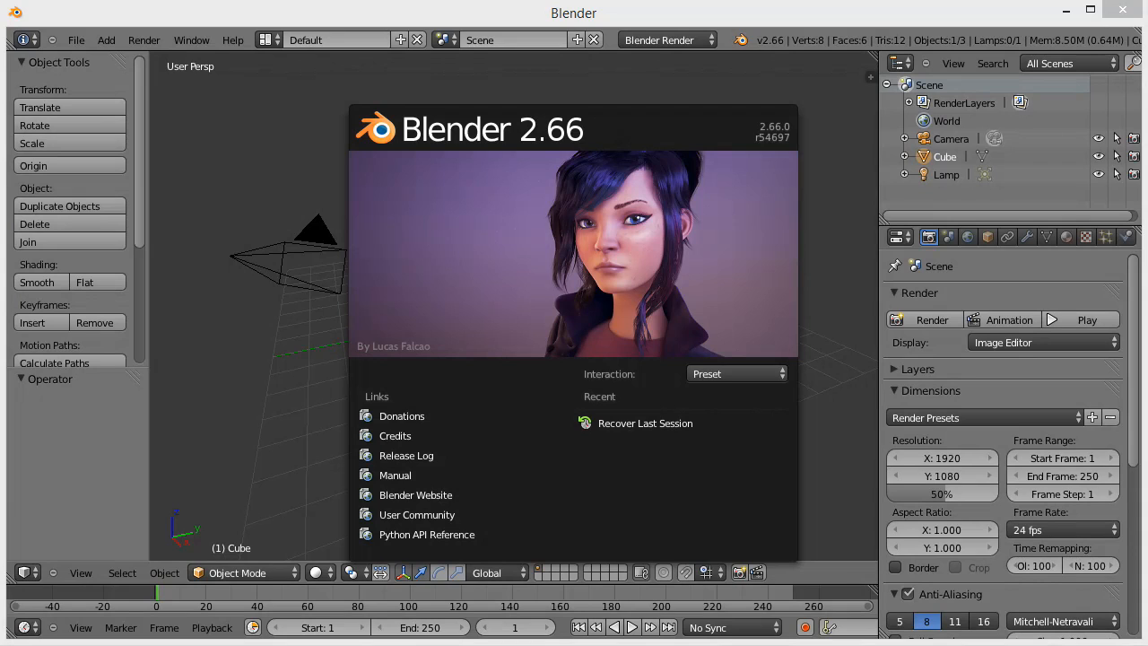
Enable the Cell Fracture add-on from the Object add-ons and save it to user settings.
click(457, 272)
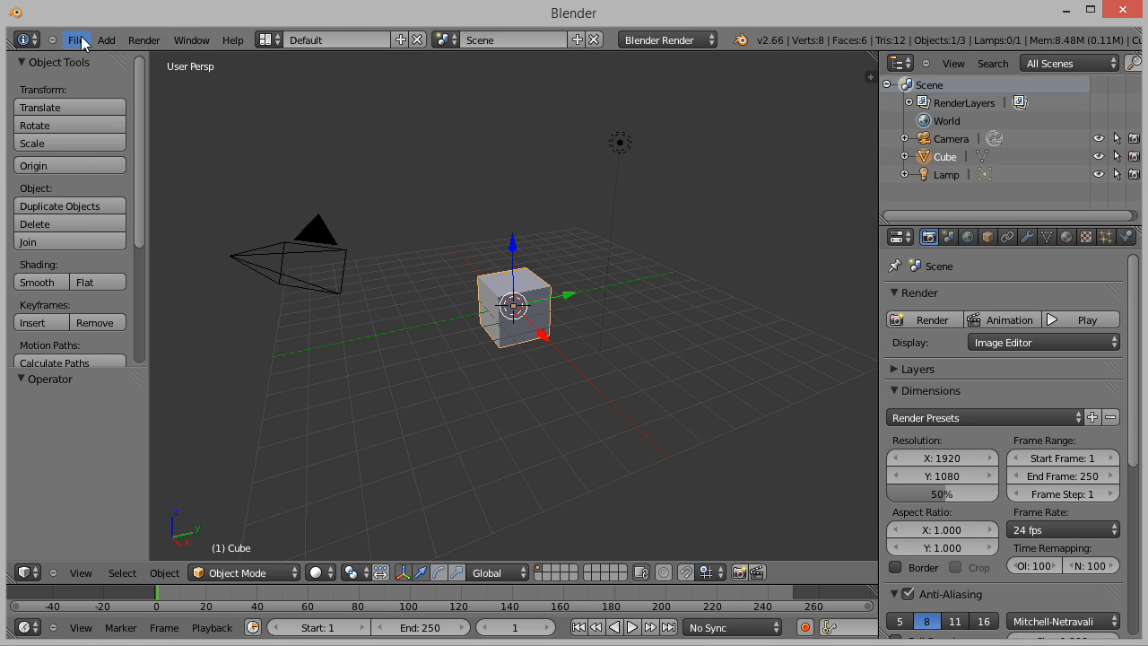
click(77, 39)
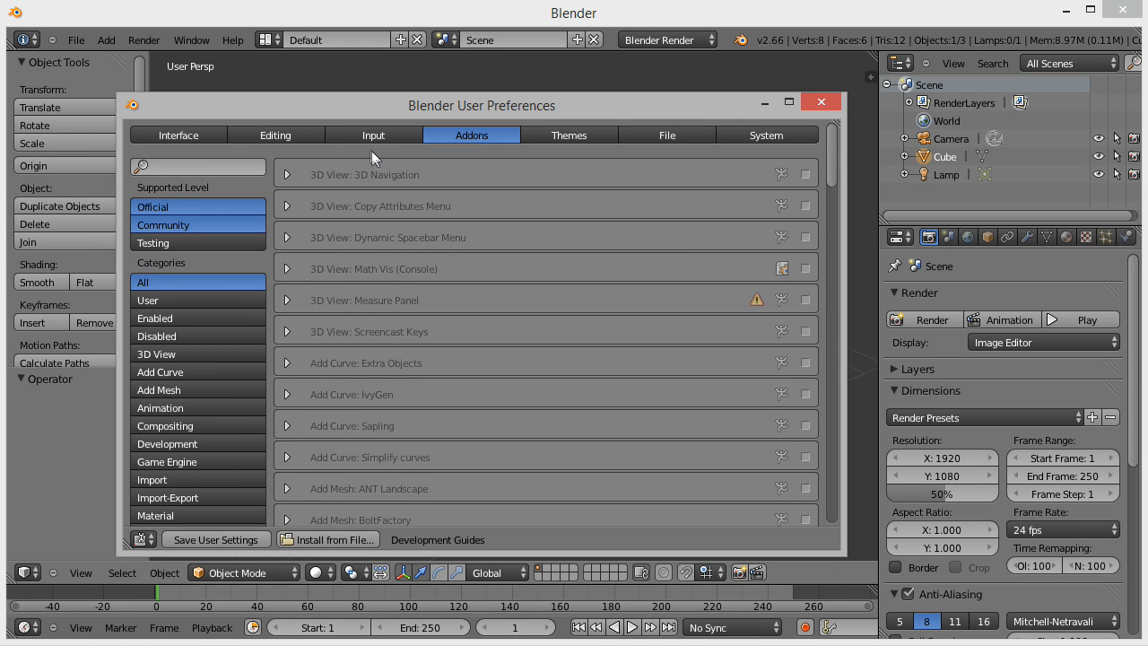
mouse_move(229, 410)
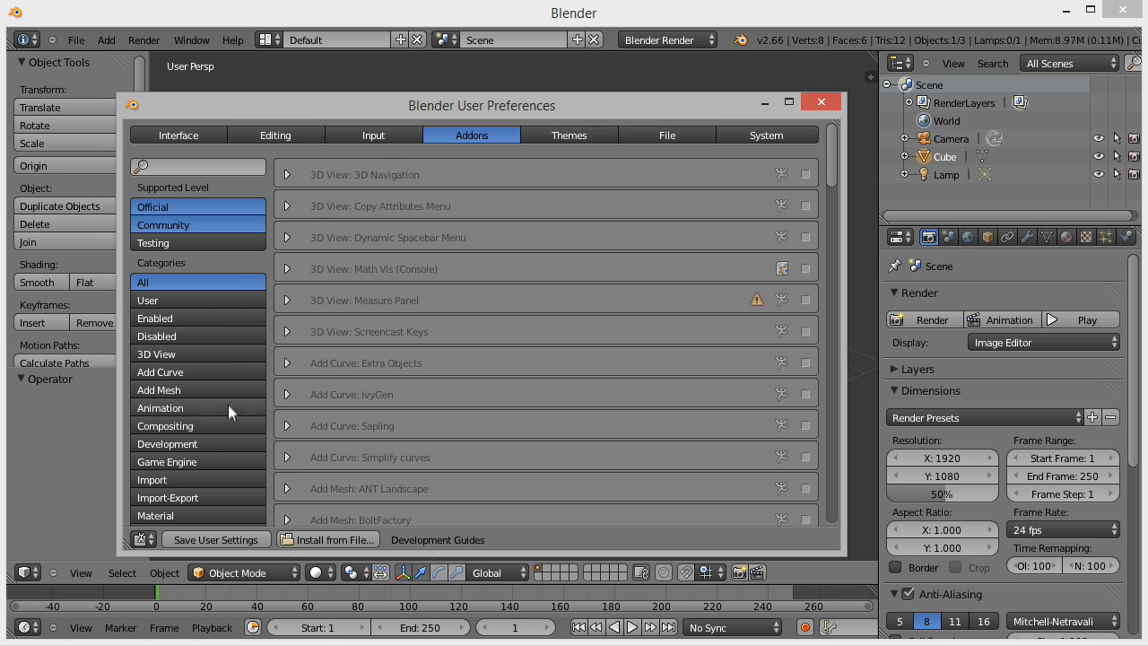
click(153, 407)
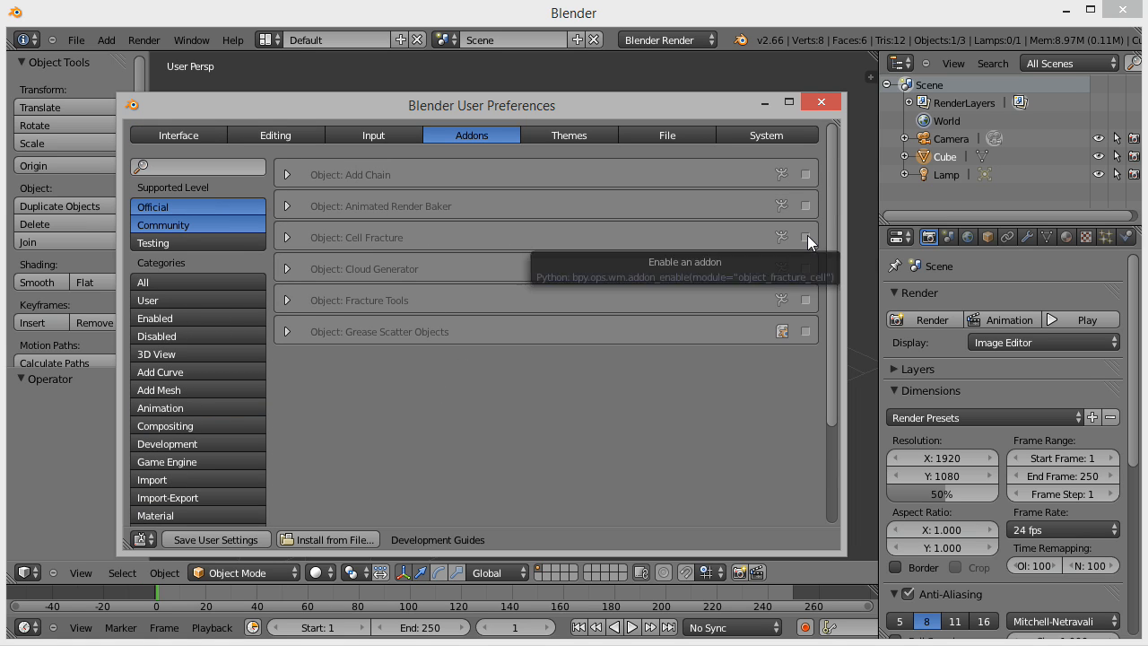
click(804, 236)
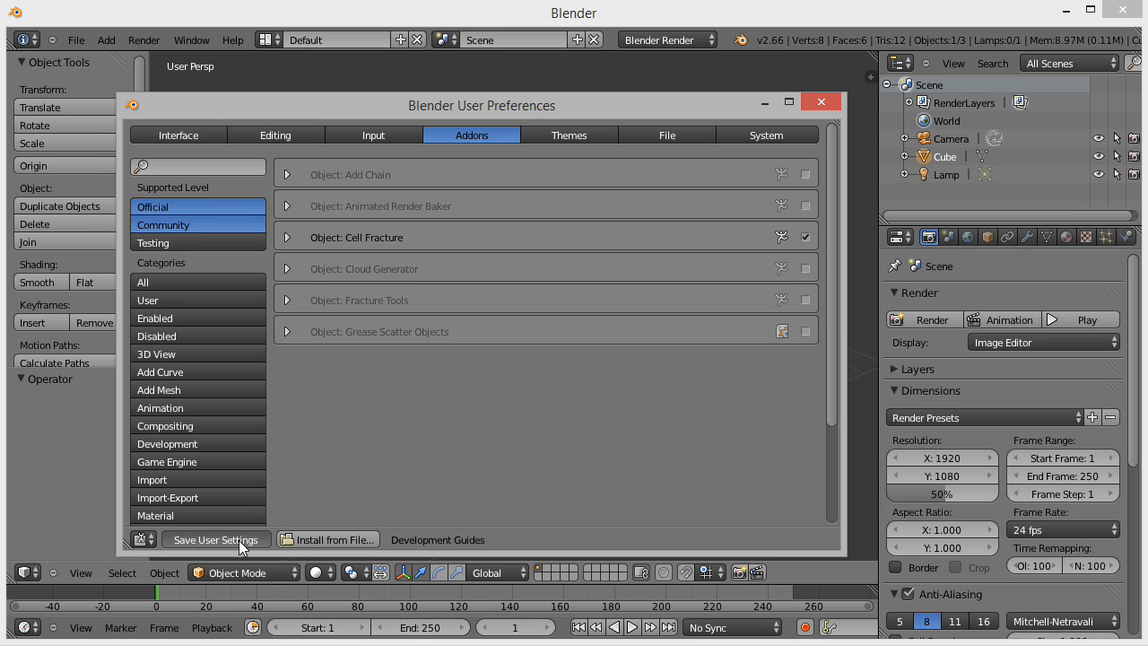
click(819, 102)
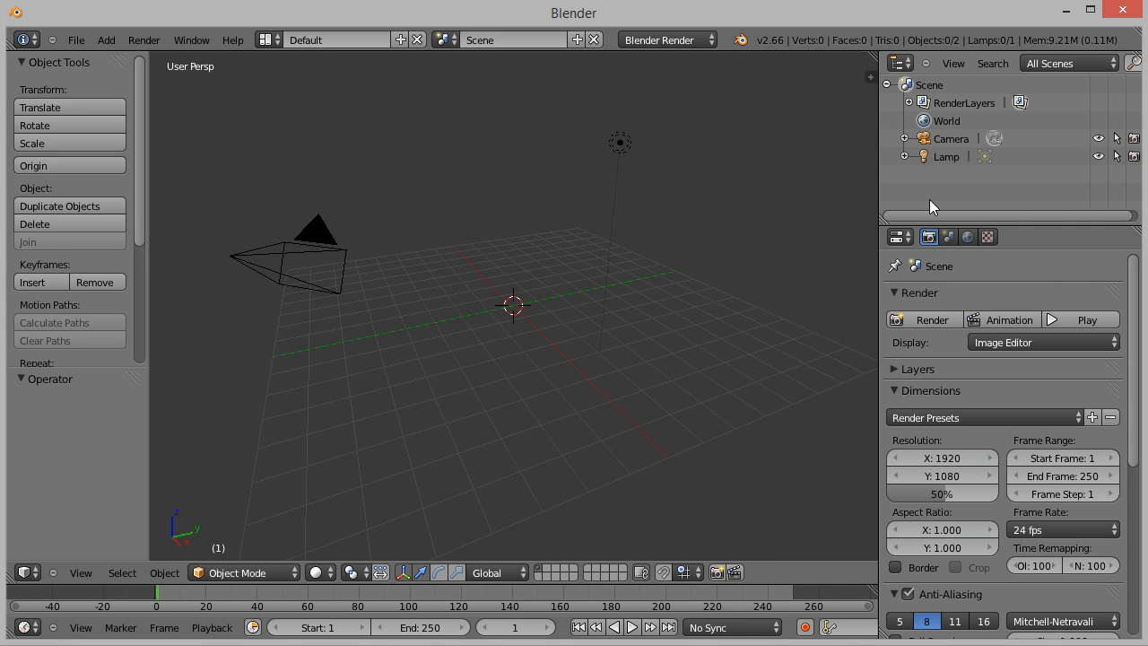
mouse_move(638, 313)
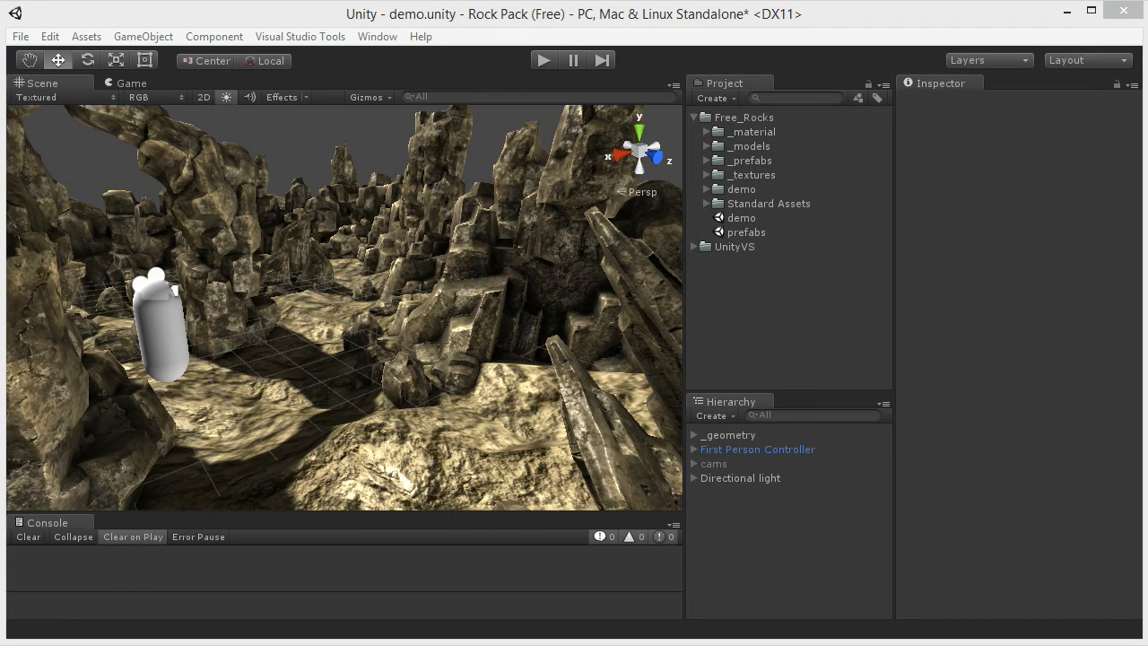
mouse_move(796, 303)
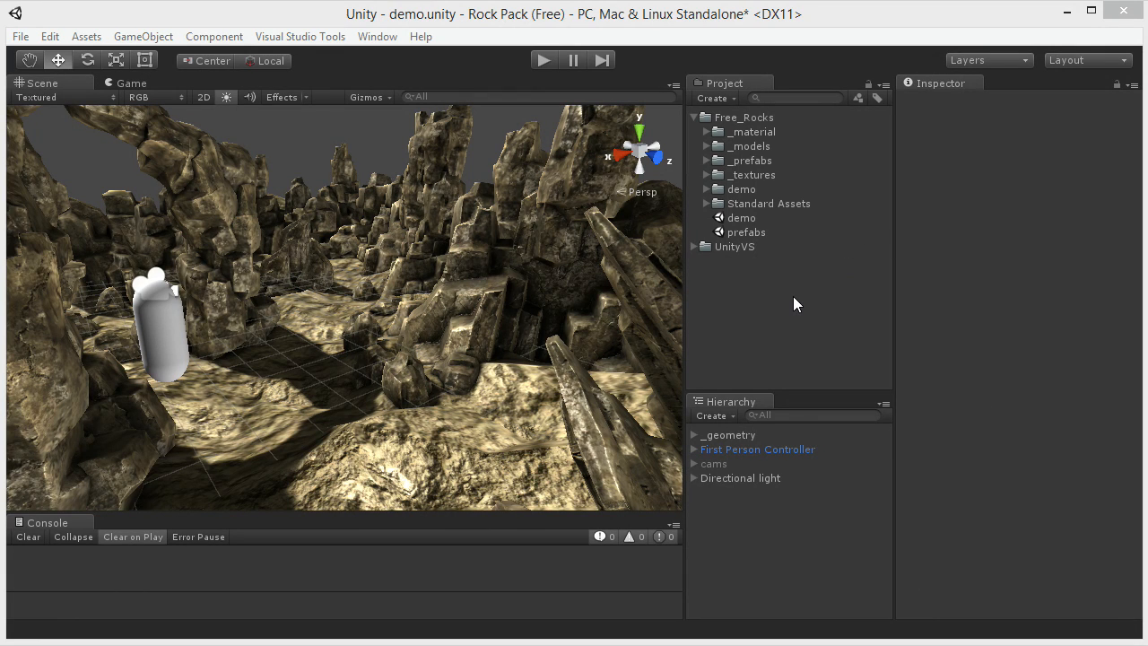
Expand the Free_Rocks folders and inspect the rocks material's diffuse texture and normal map.
click(706, 160)
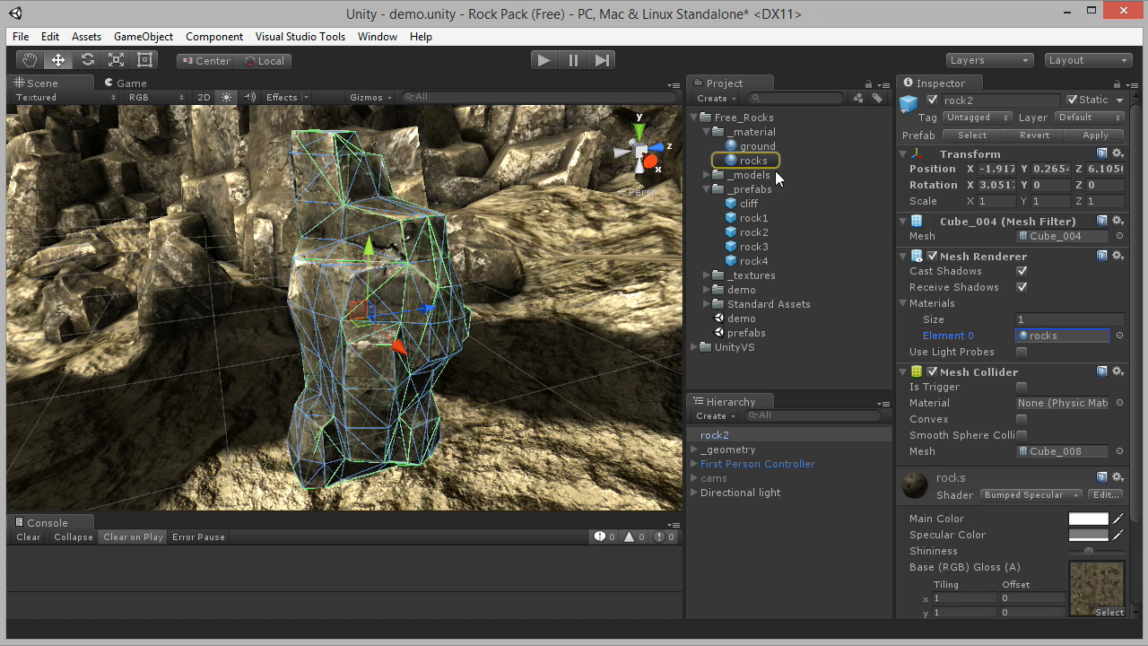
click(753, 159)
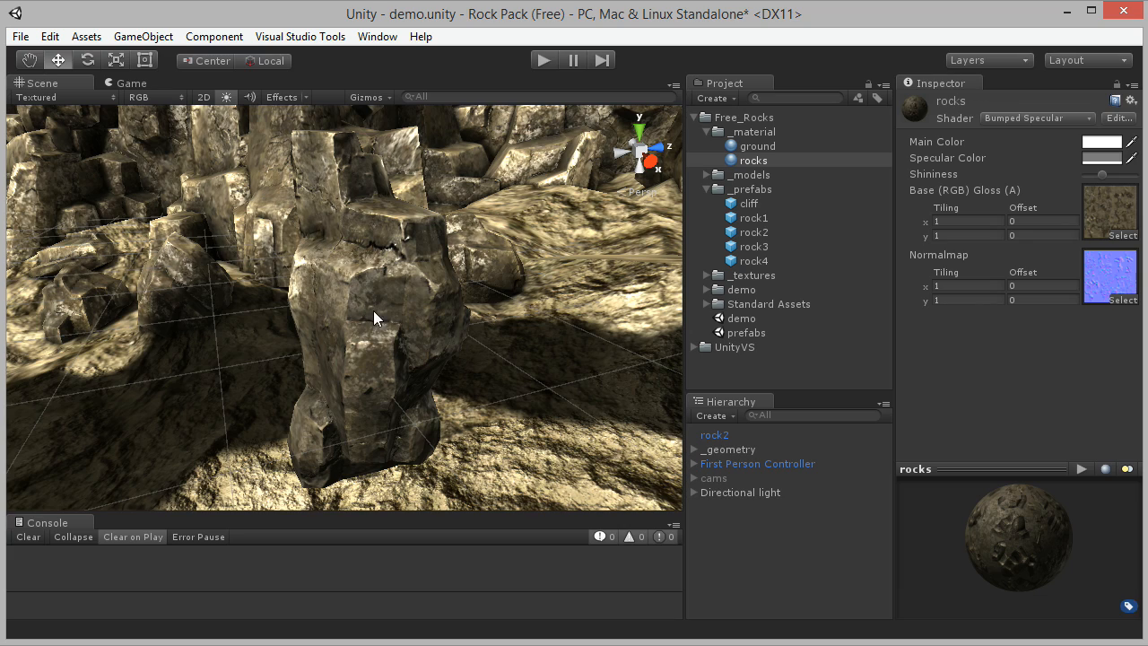
mouse_move(573, 319)
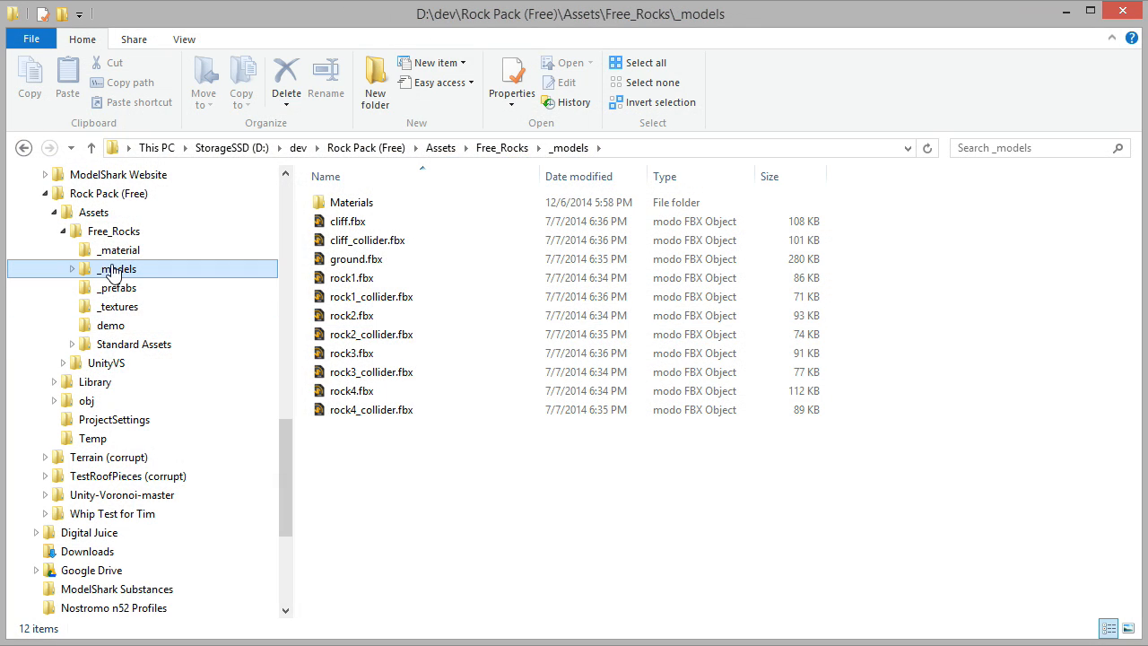
Open rock2.fbx from Assets\Free_Rocks\_models in Autodesk FBX Converter 2013.
click(352, 315)
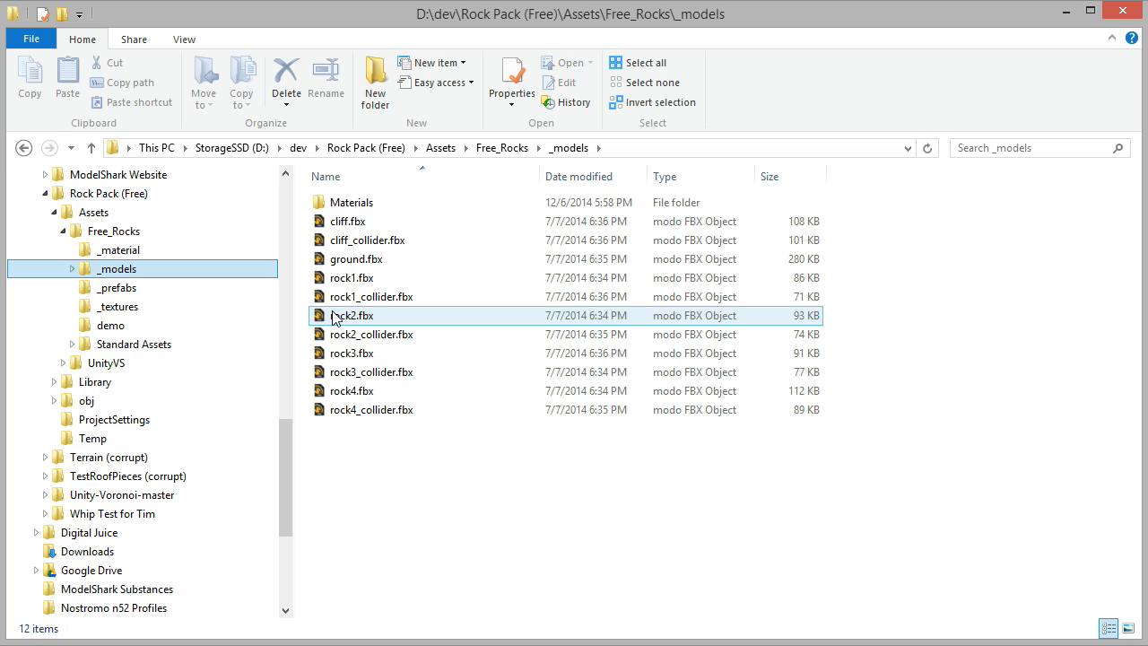
right_click(350, 314)
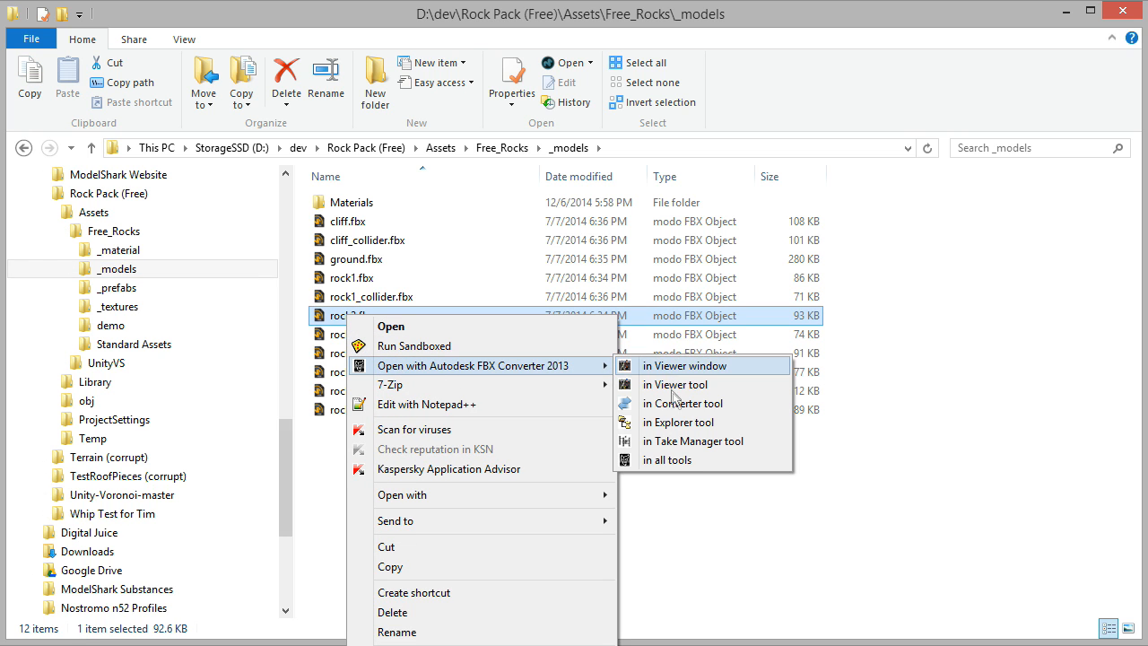
click(682, 403)
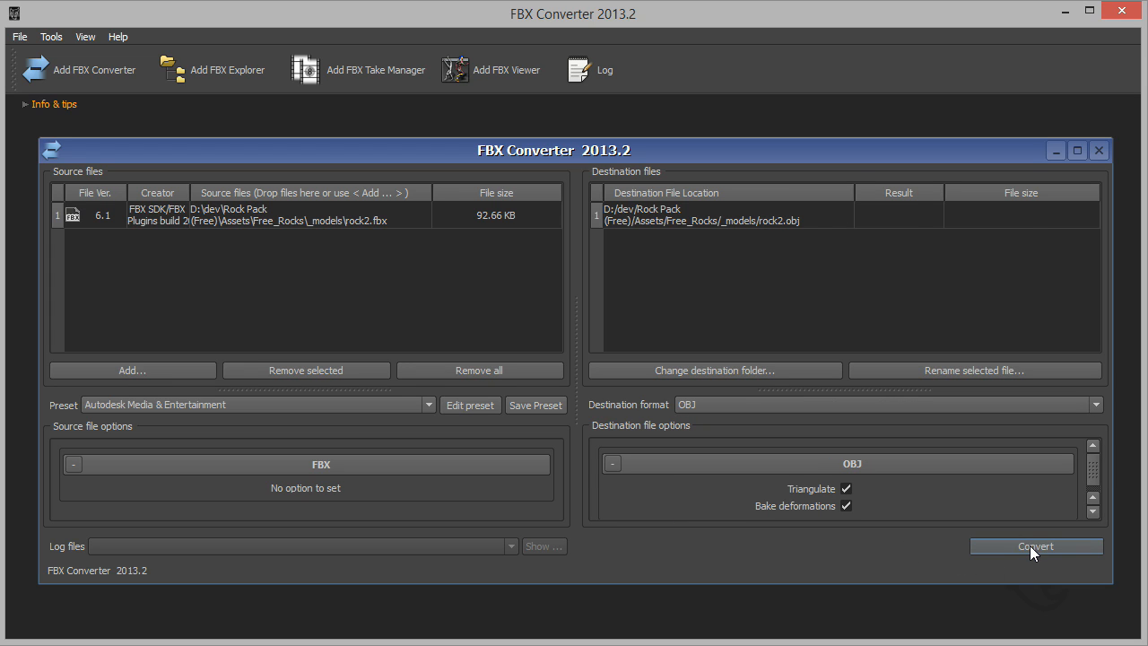
Convert rock2.fbx to an OBJ file in the FBX Converter.
click(1035, 545)
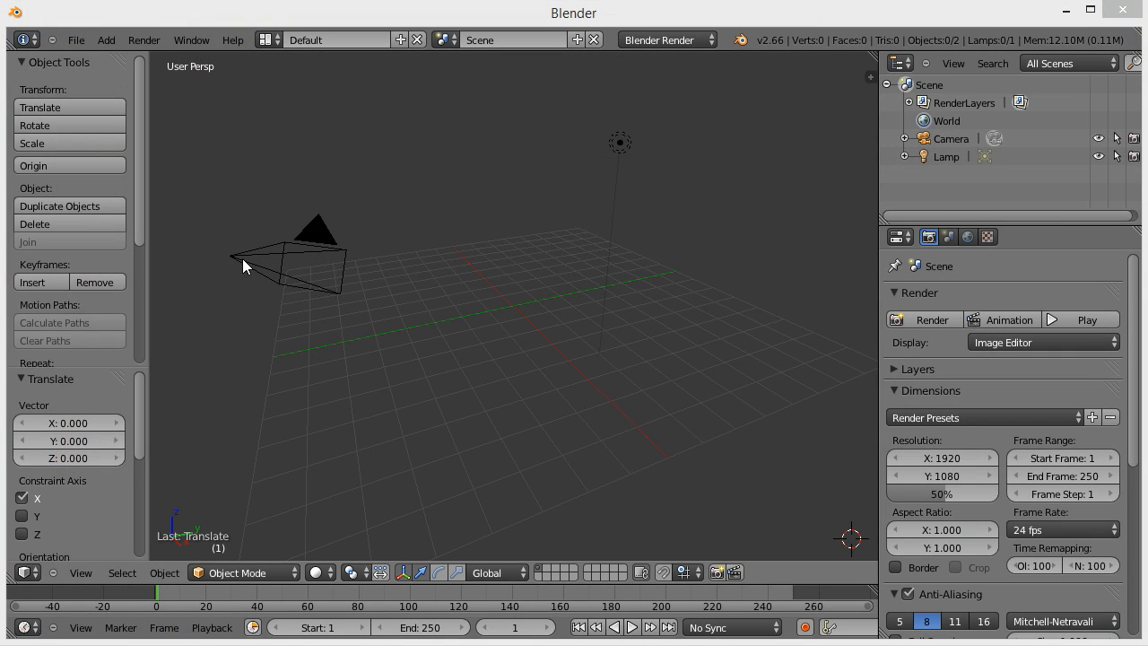
Import rock2.obj as Wavefront OBJ and move its geometry to the origin.
click(76, 40)
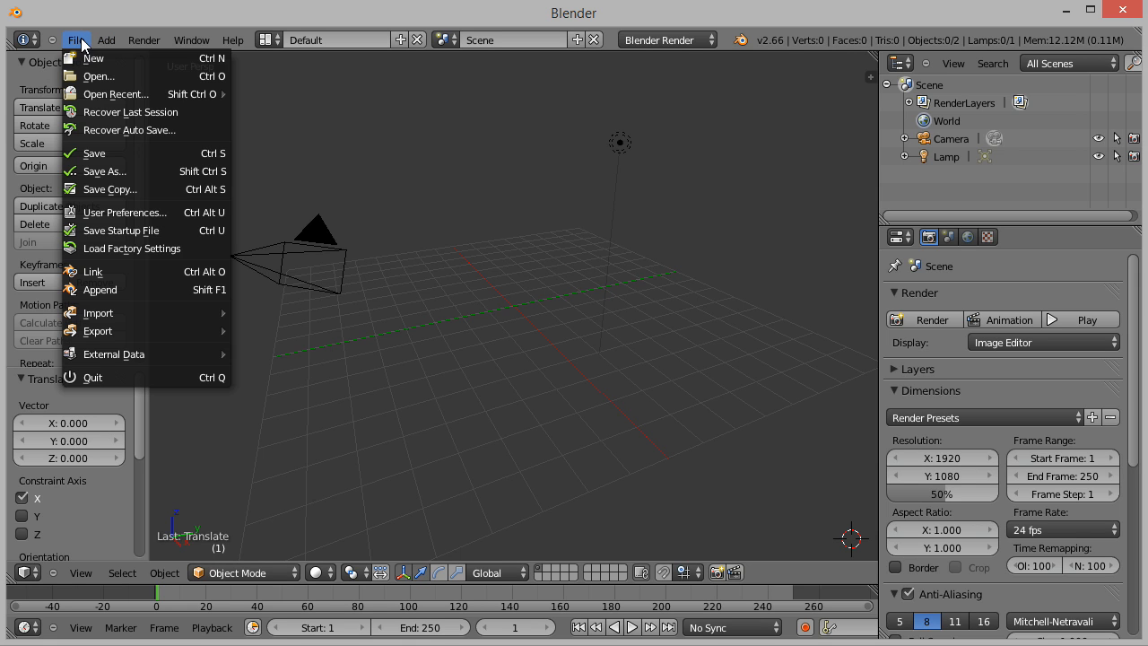
click(97, 312)
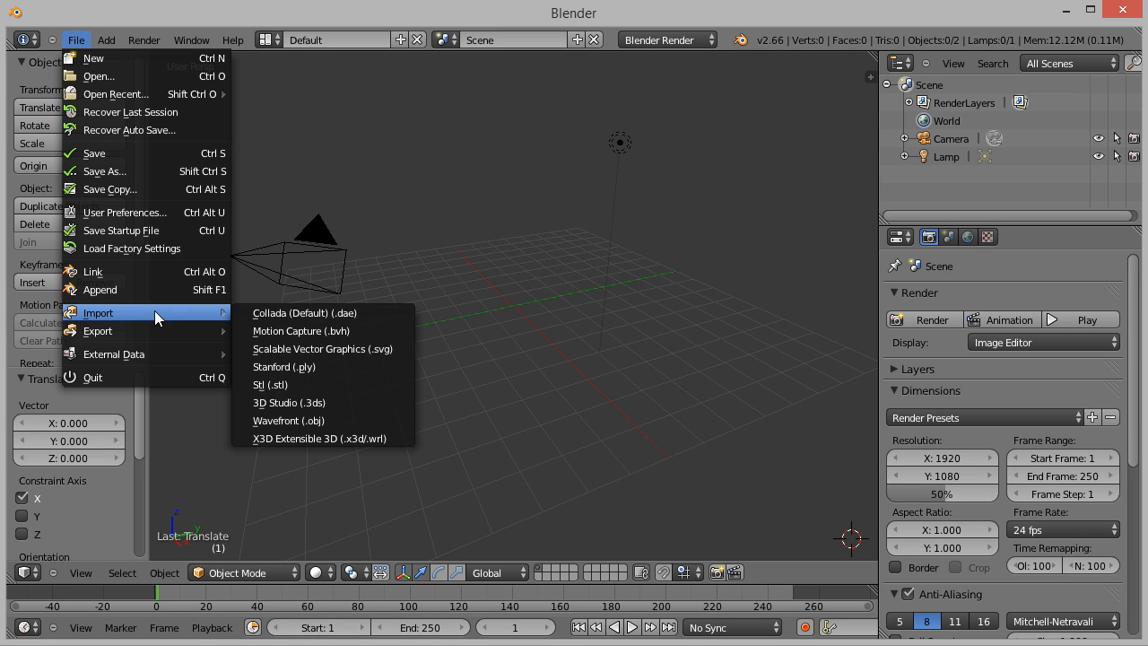
click(288, 421)
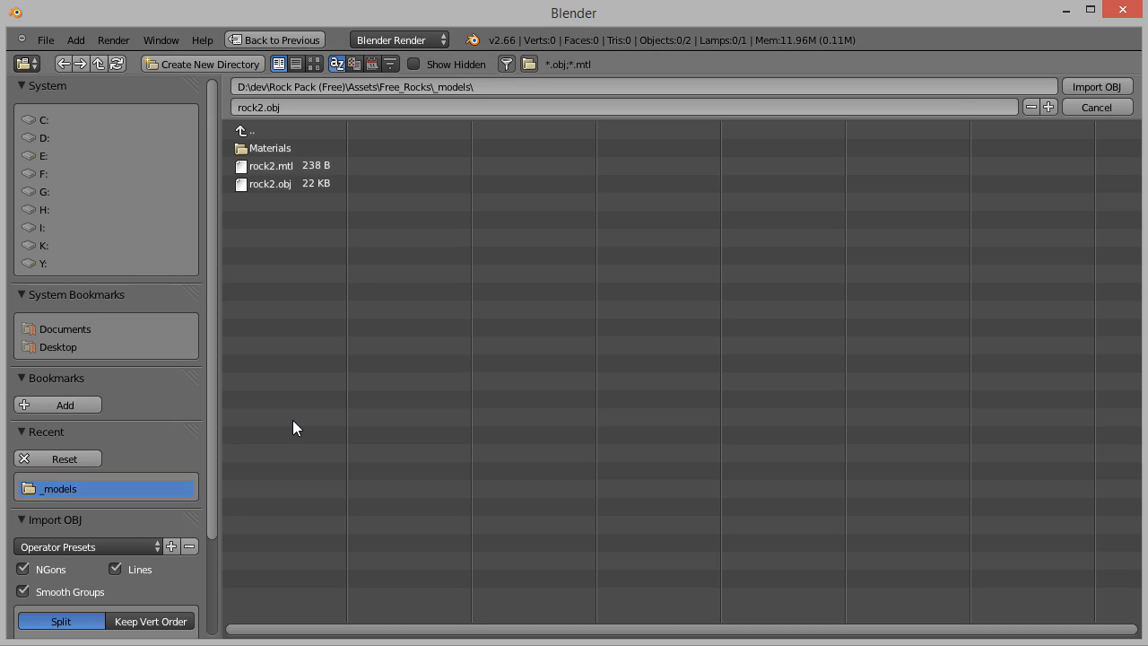
click(1097, 86)
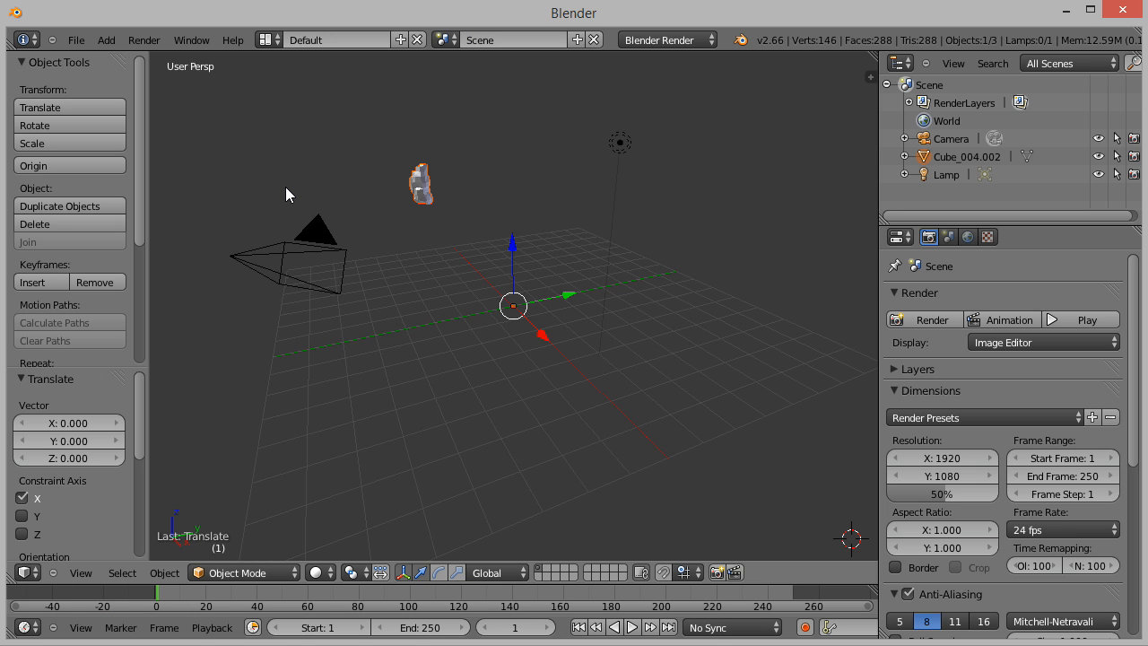
mouse_move(430, 225)
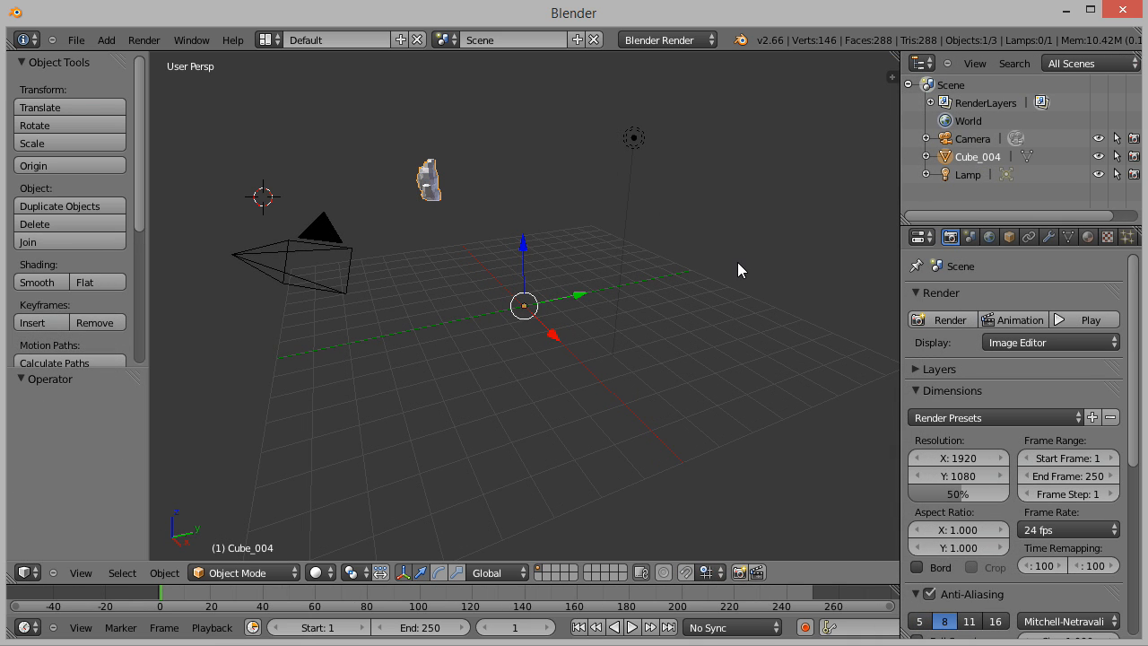
key(ctrl+alt+shift+c)
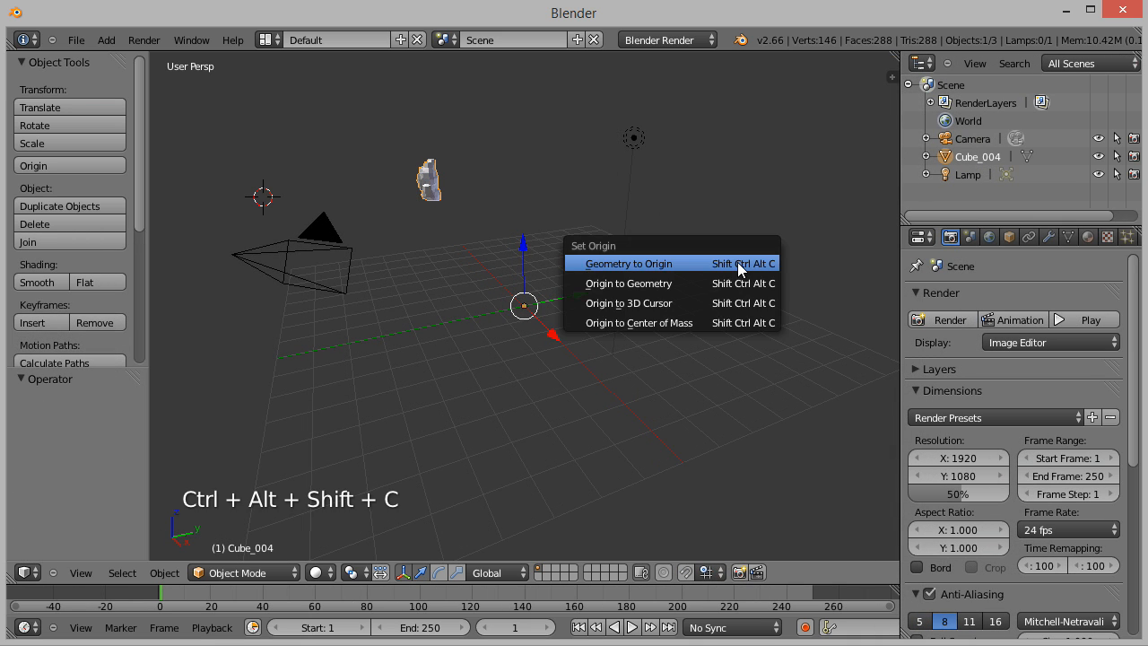
click(628, 262)
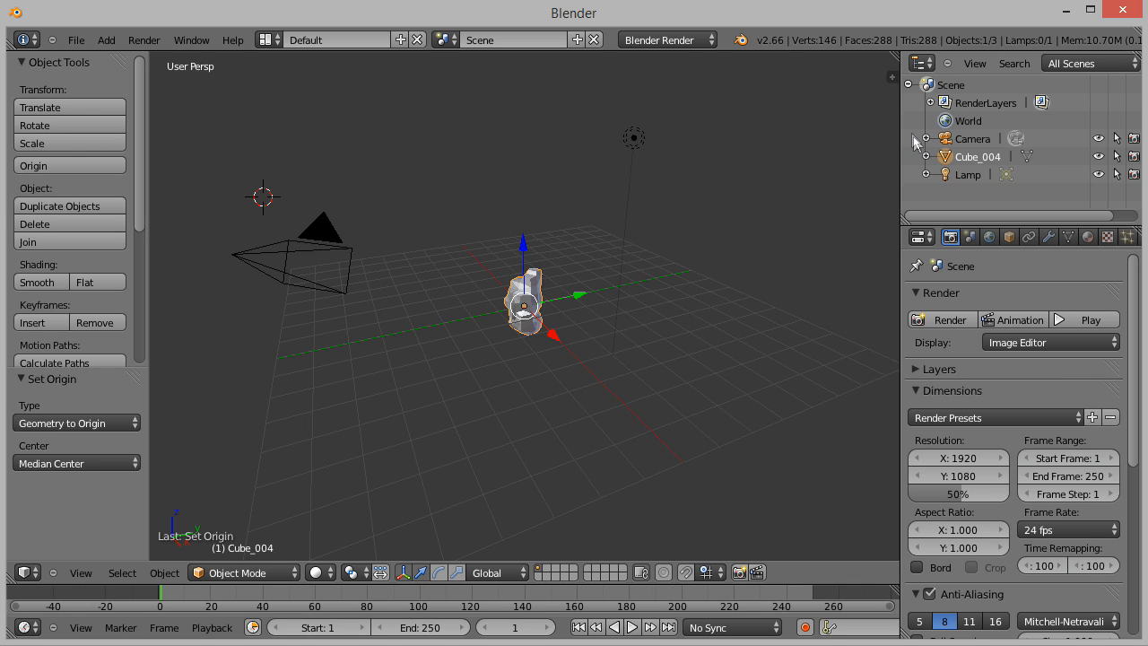
mouse_move(946, 163)
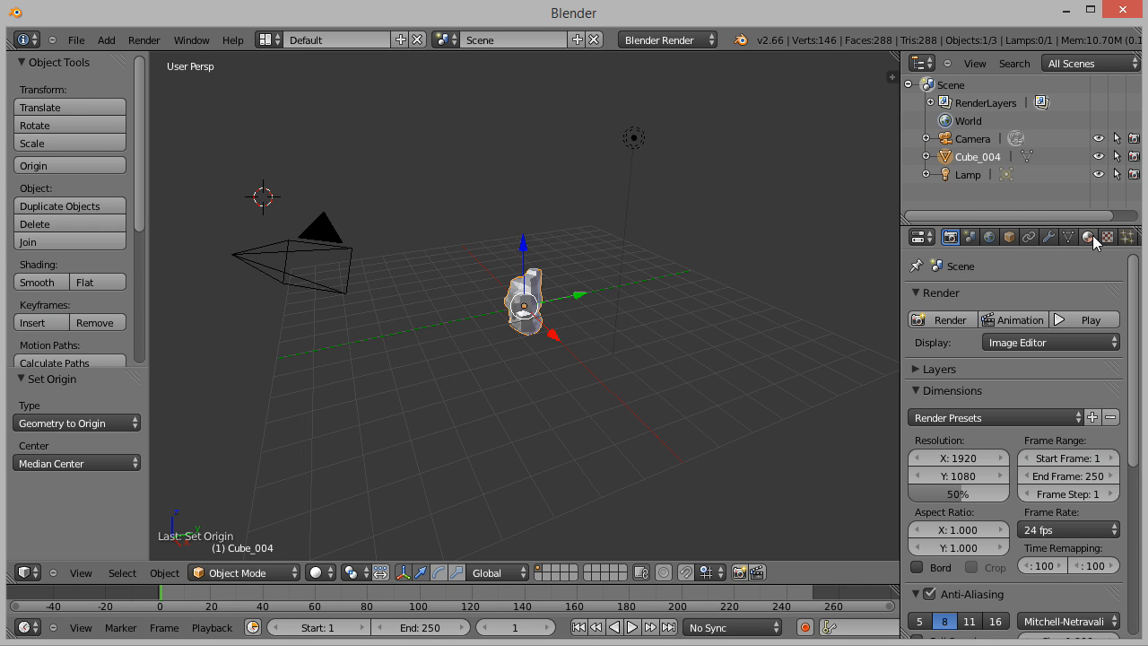
Add a second material slot to the rock and rename it Rock_Interior.
click(1087, 237)
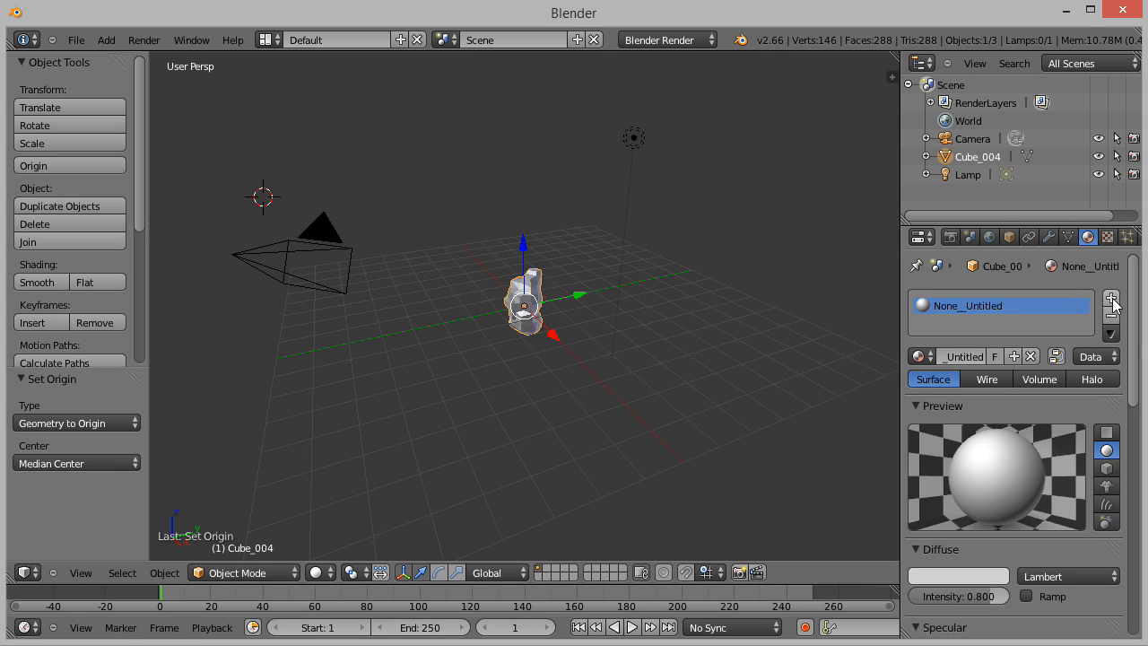
click(1126, 297)
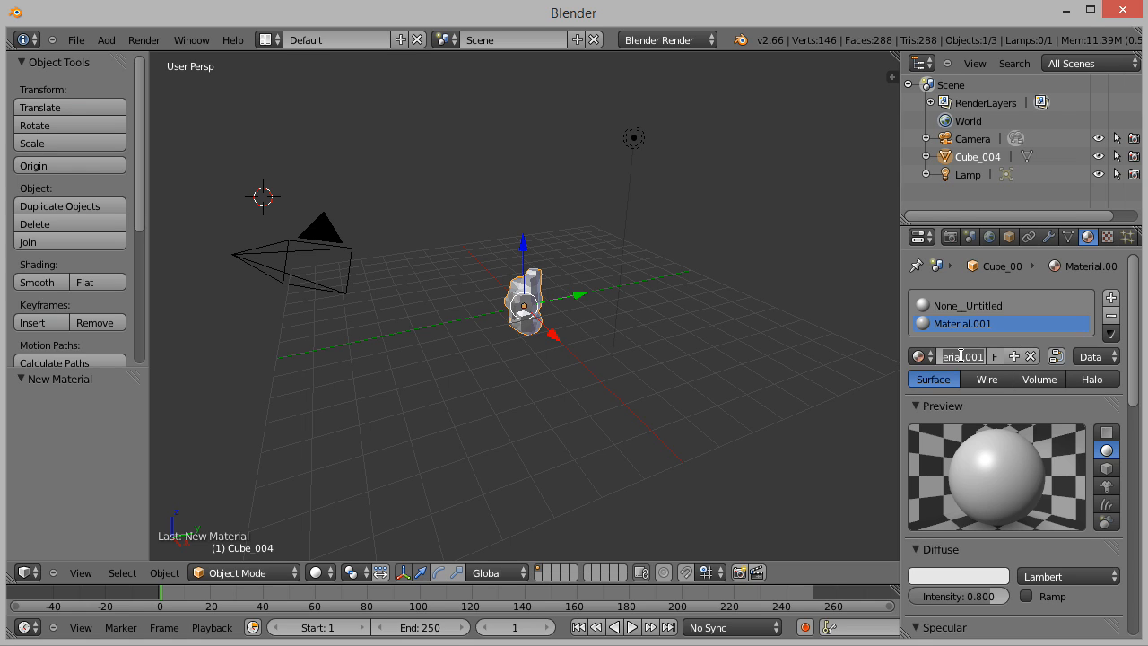
key(BackSpace)
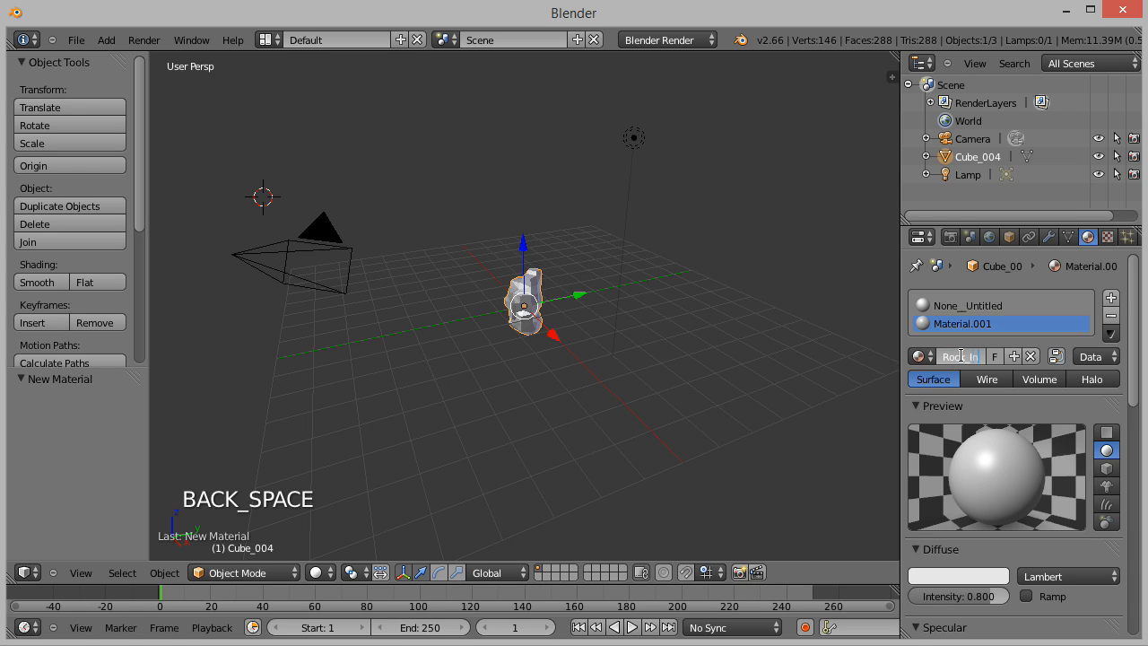
text(Rock_Interior)
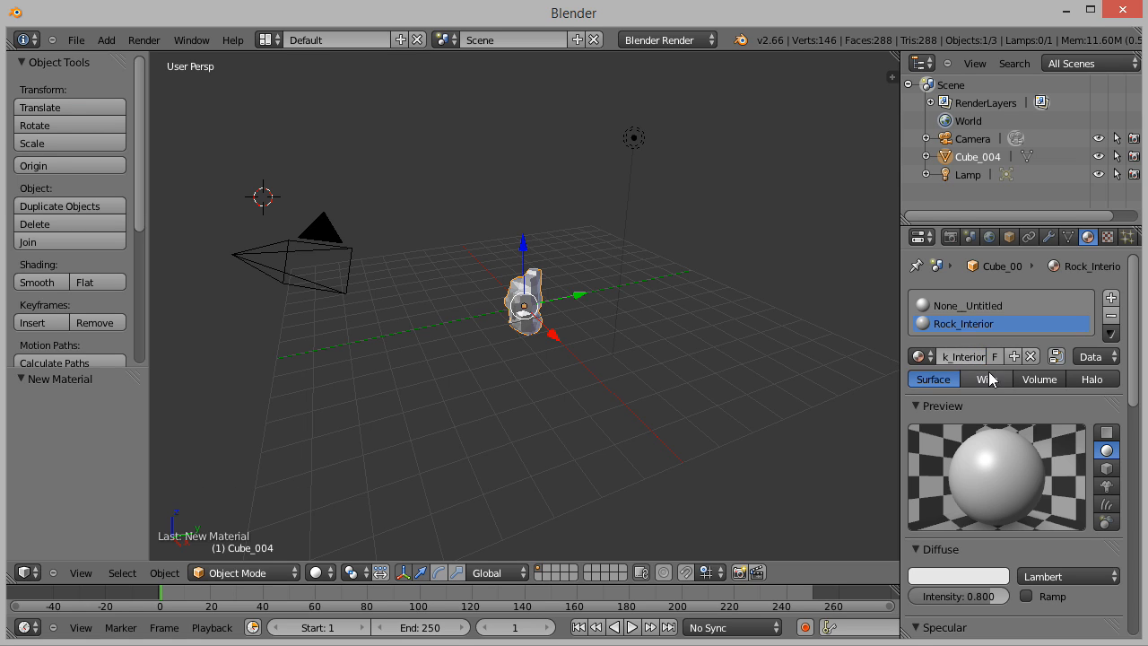
Give Rock_Interior a warm tan diffuse colour.
click(957, 576)
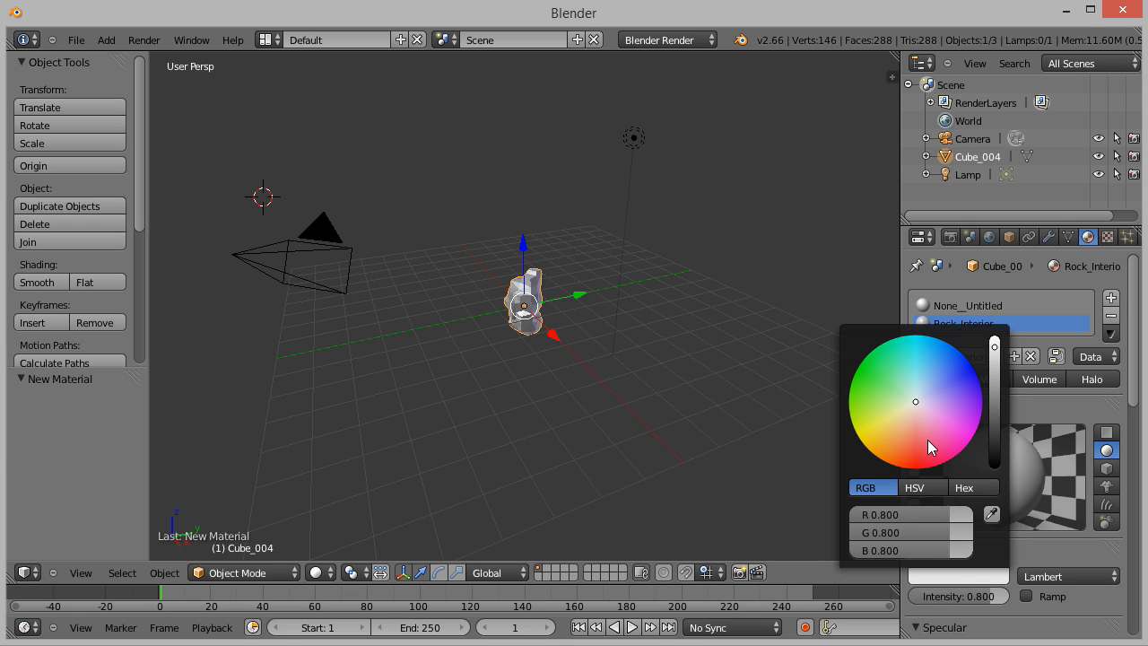
click(906, 425)
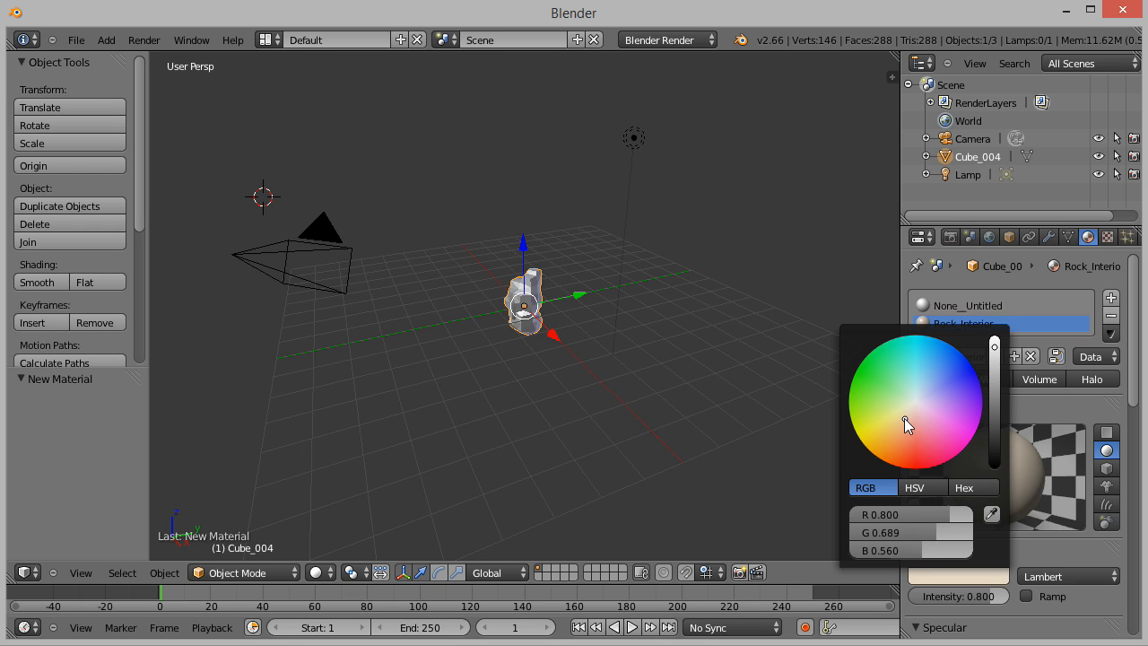
click(905, 413)
text(c)
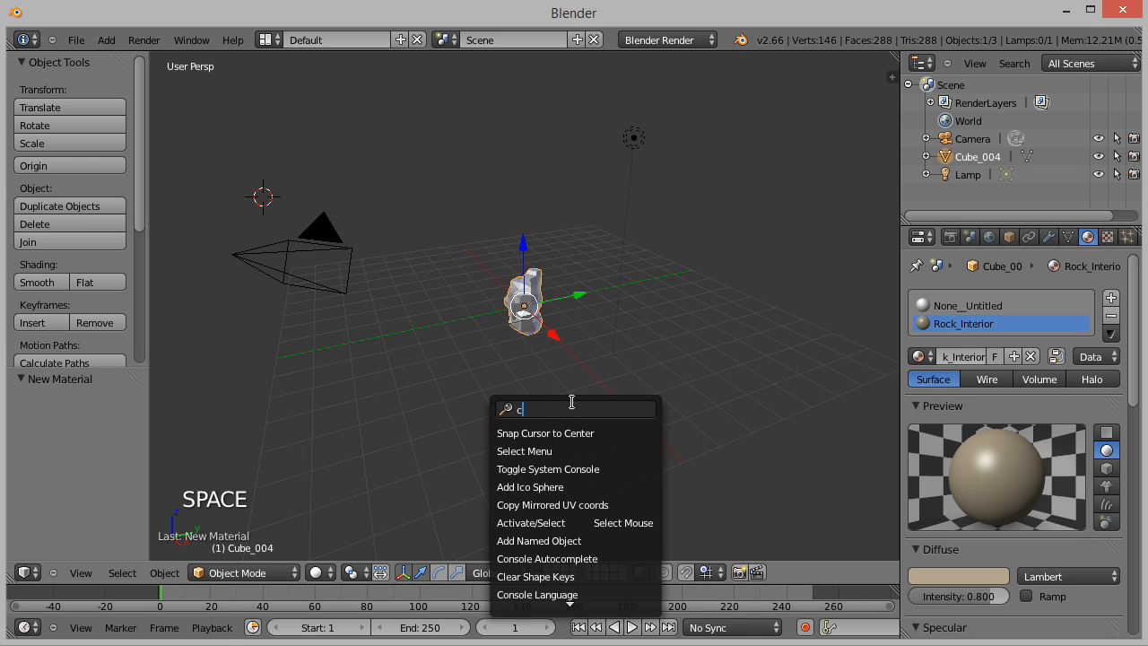
Start Cell Fracture with source limit 12, interior material 1, and Next Layer off.
text(ell)
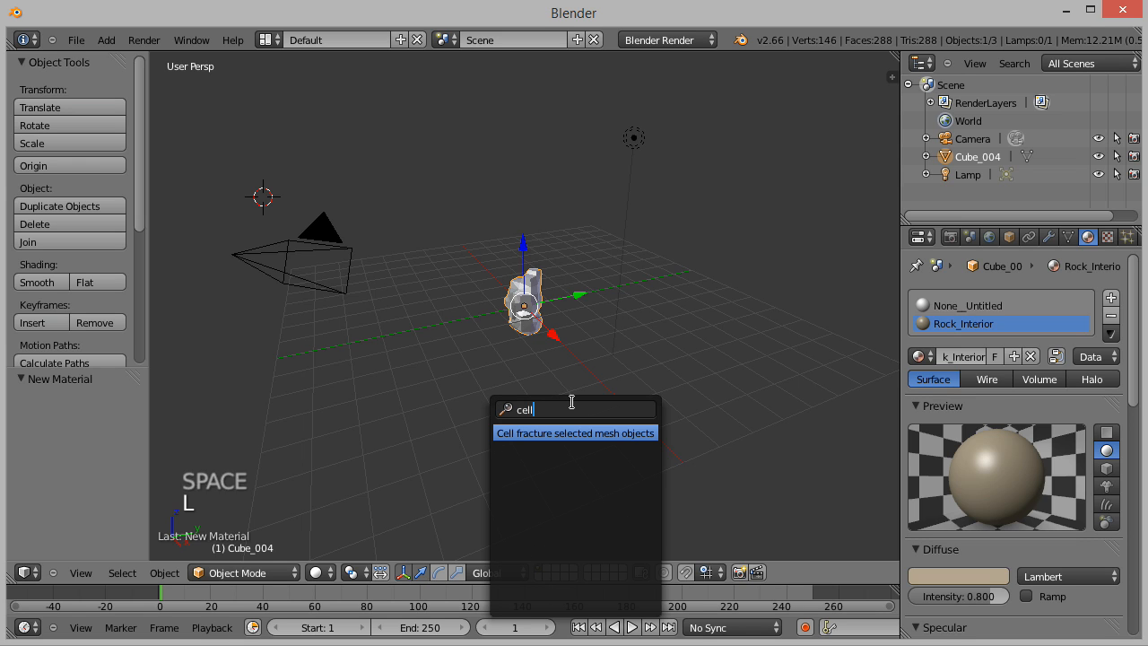
click(575, 433)
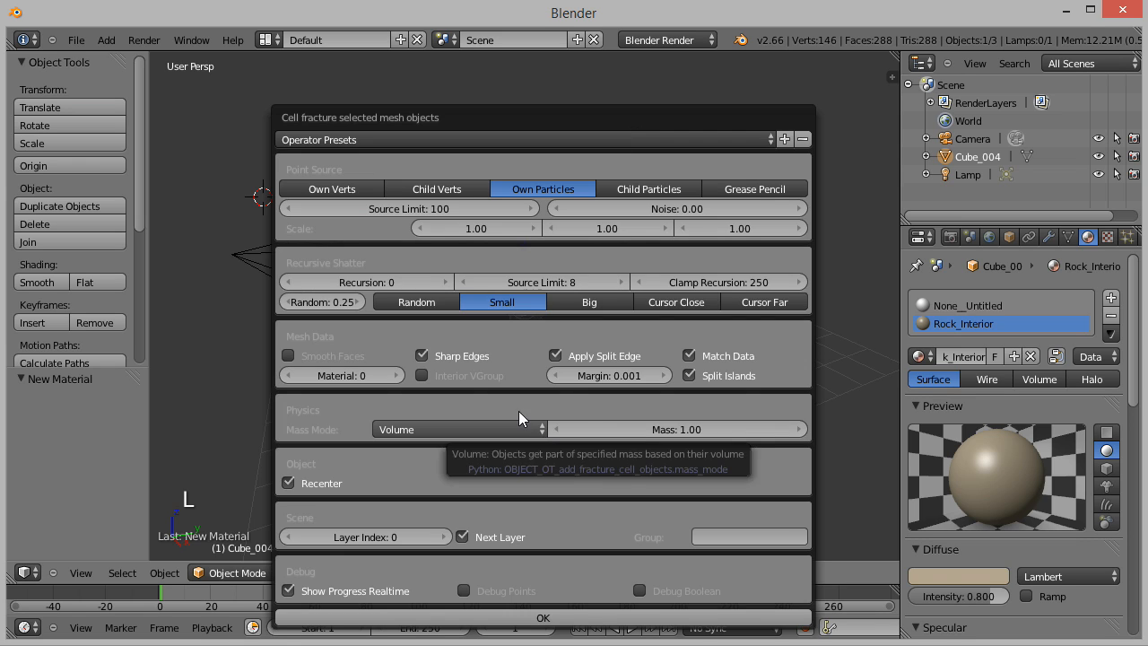
mouse_move(505, 420)
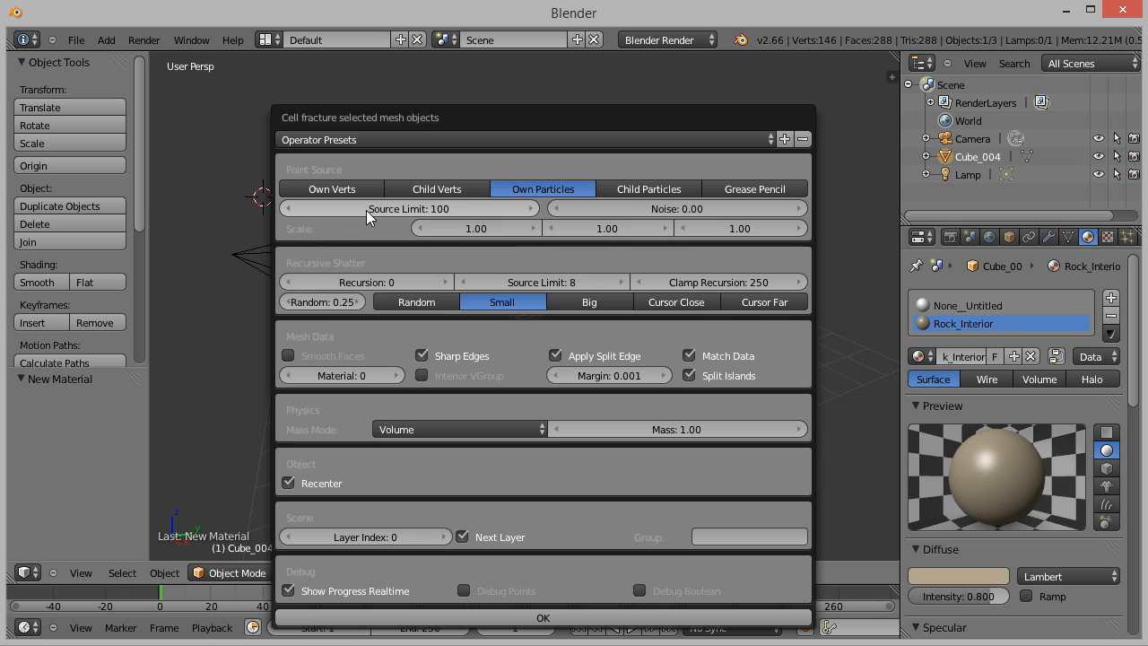
click(409, 208)
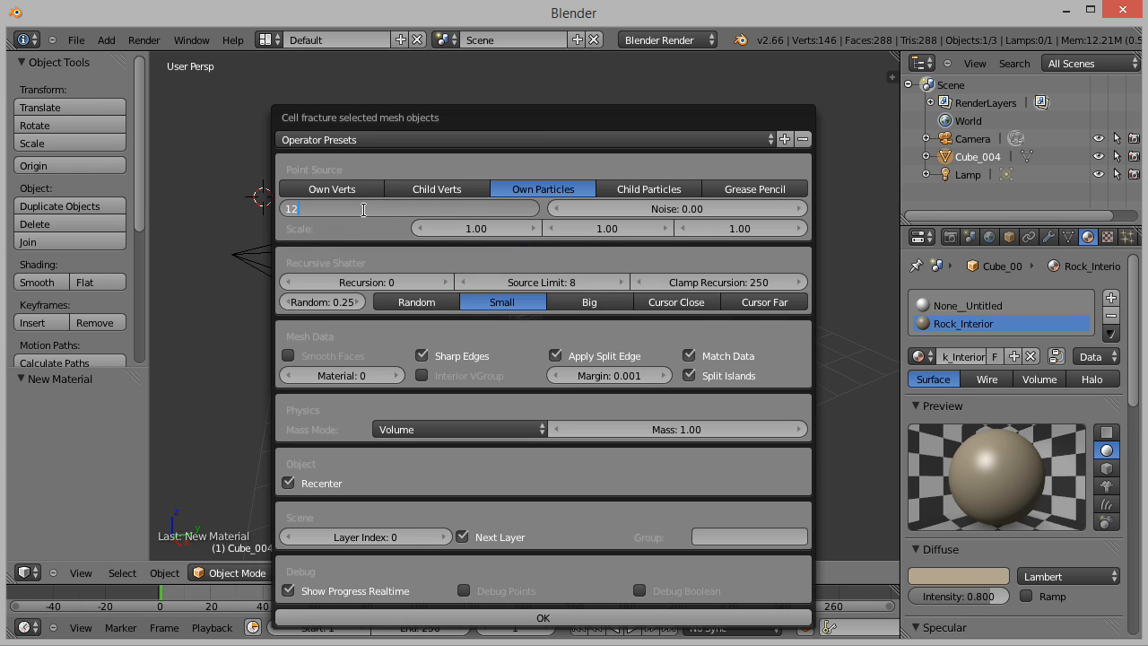
key(Return)
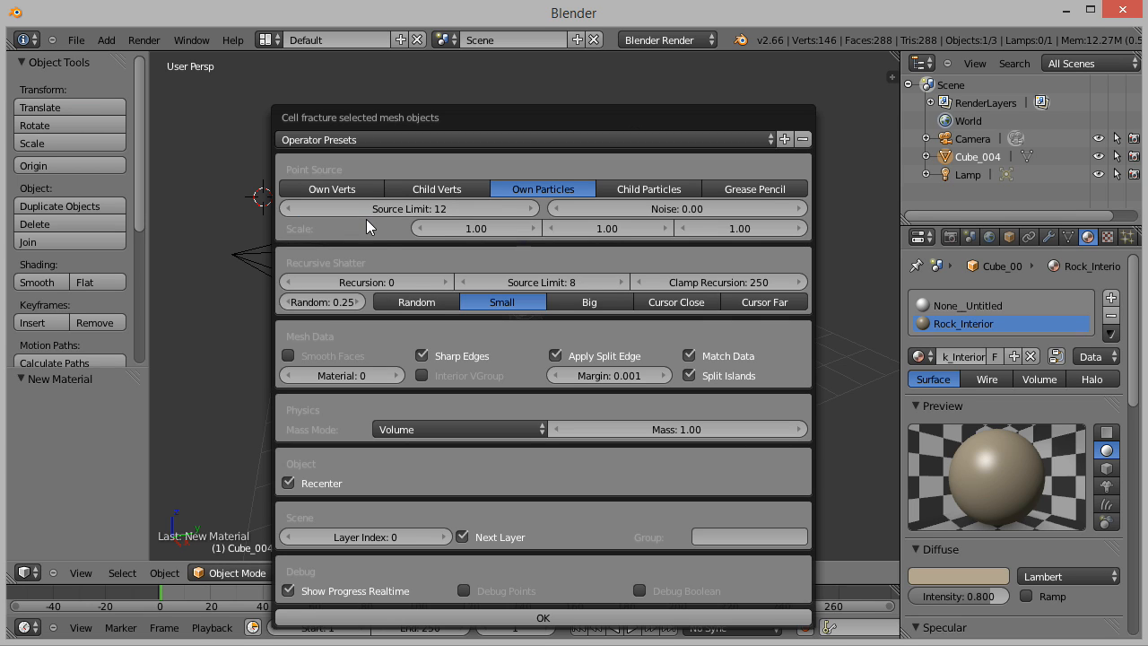
mouse_move(397, 375)
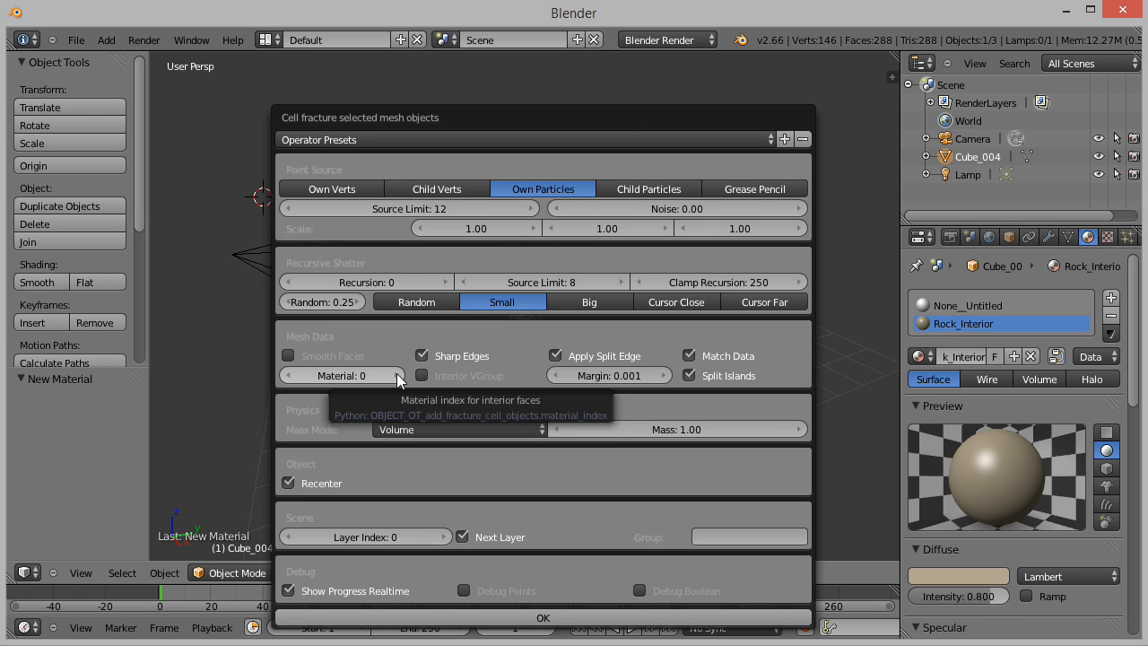
click(411, 375)
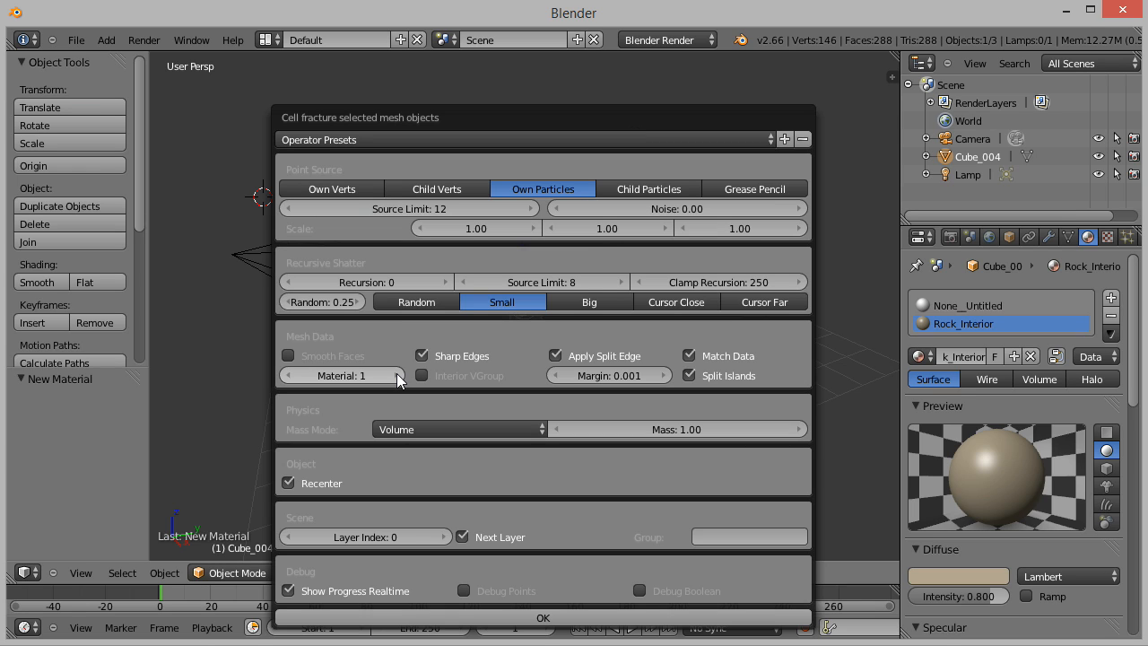
mouse_move(485, 538)
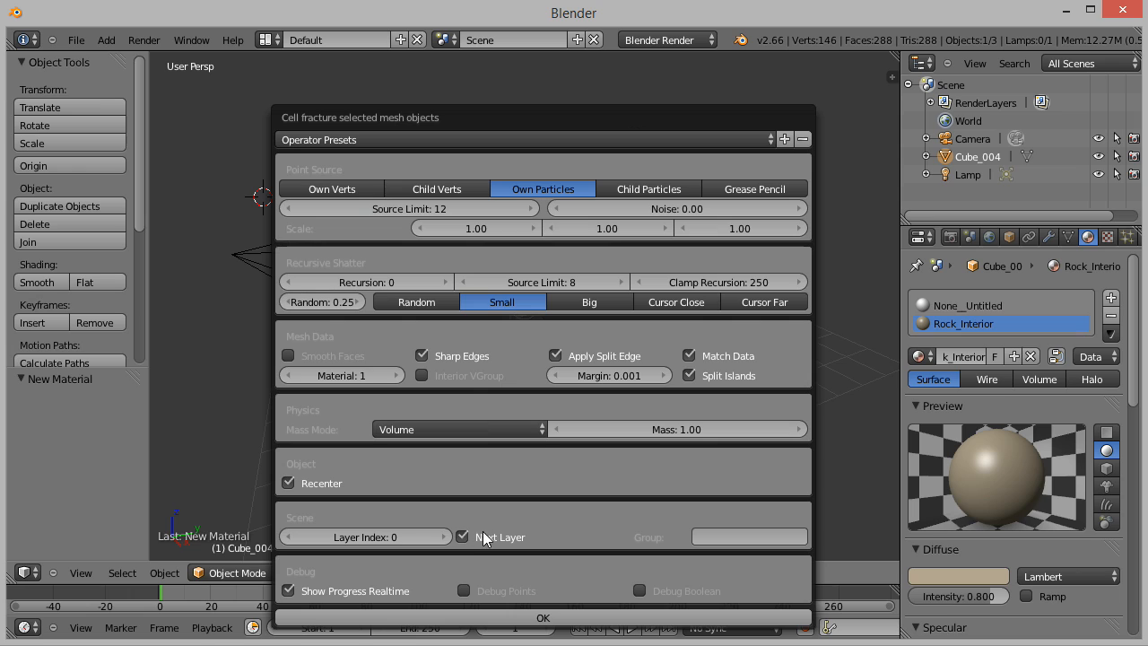
click(463, 536)
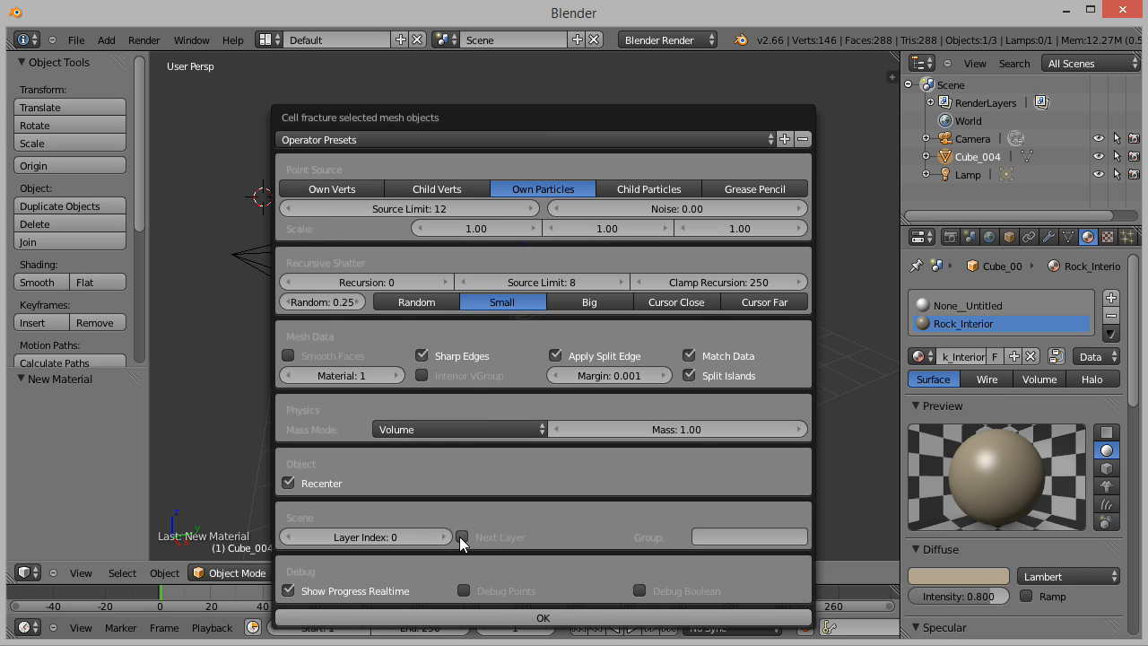
mouse_move(499, 520)
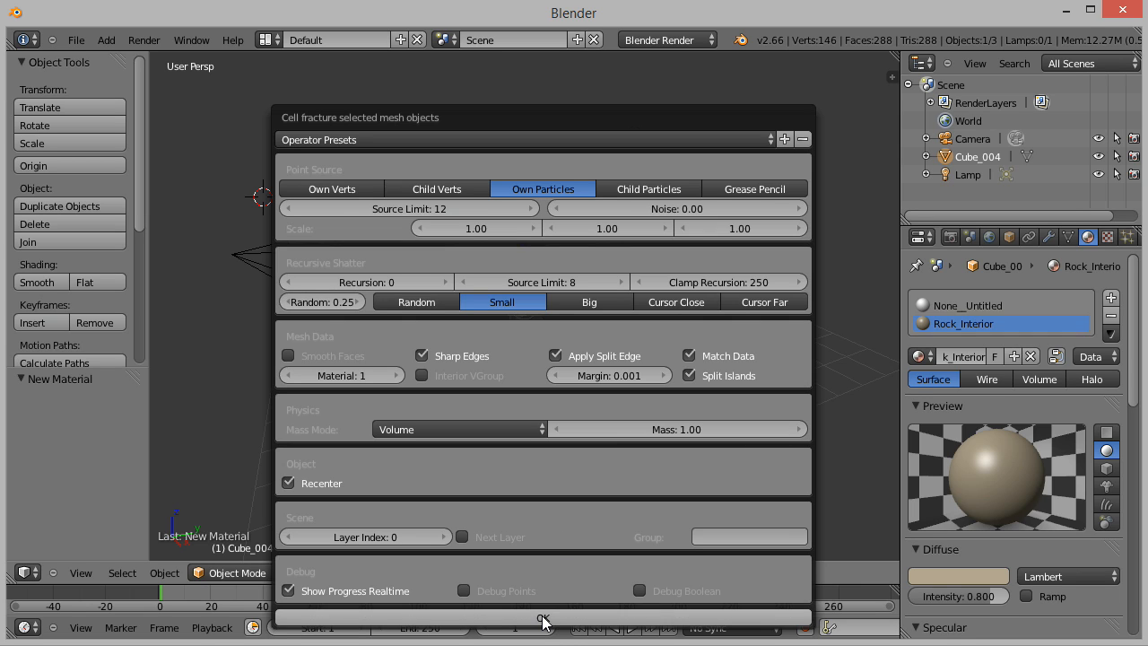
Run the fracture, frame the pieces, and delete the original rock Cube_004.
click(543, 618)
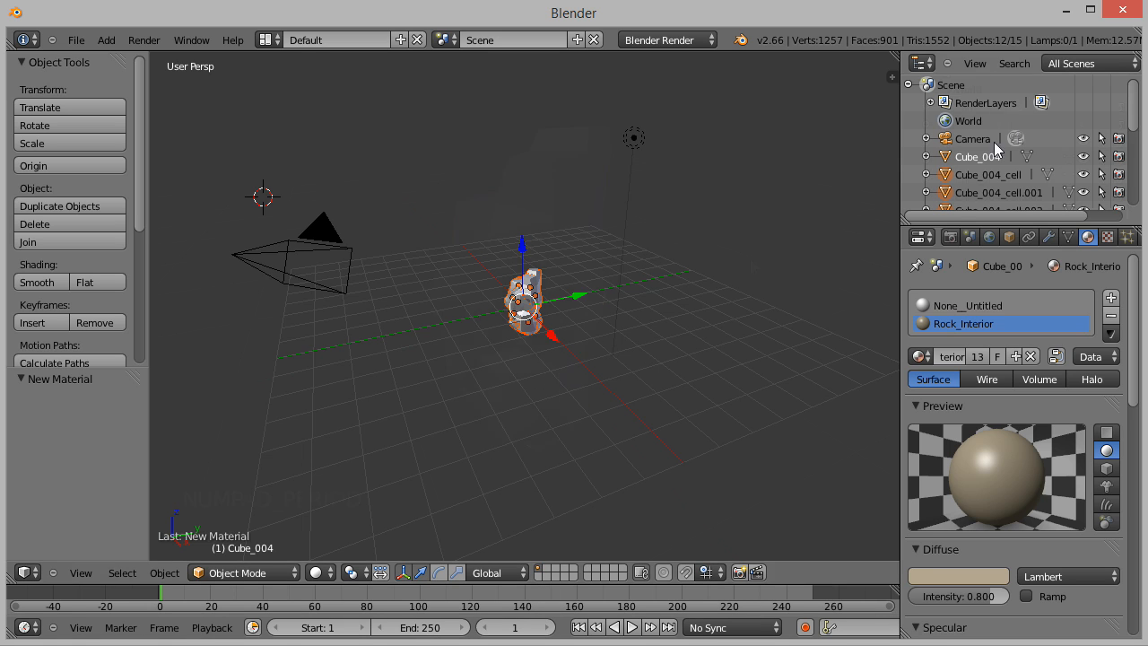
key(NUMPAD_PERIOD)
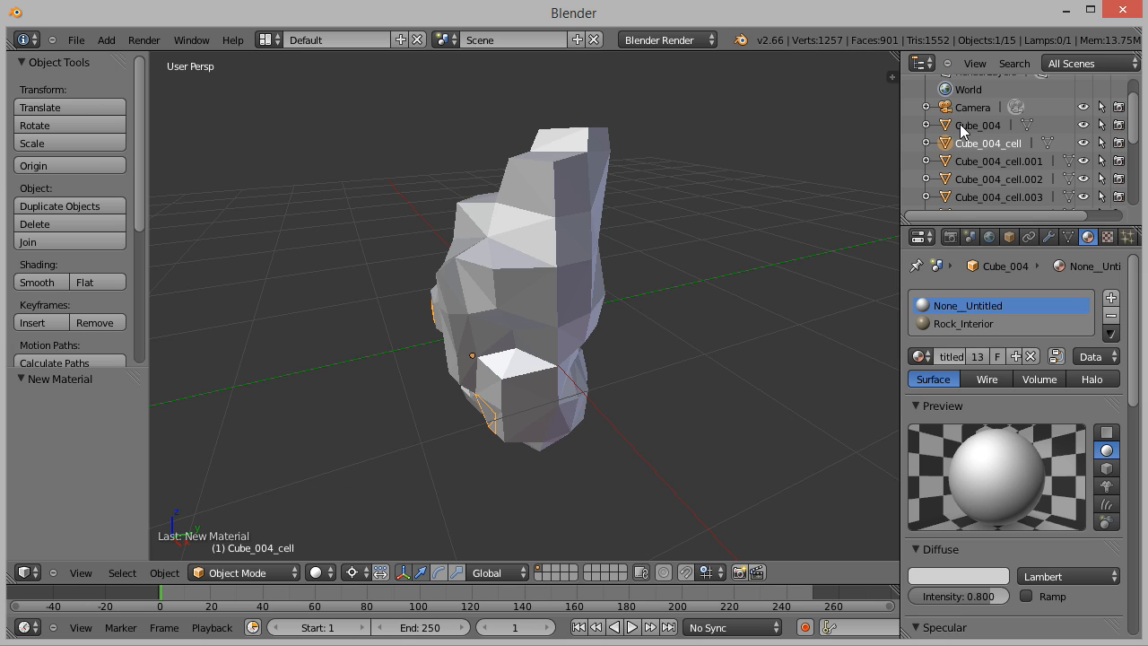
right_click(978, 124)
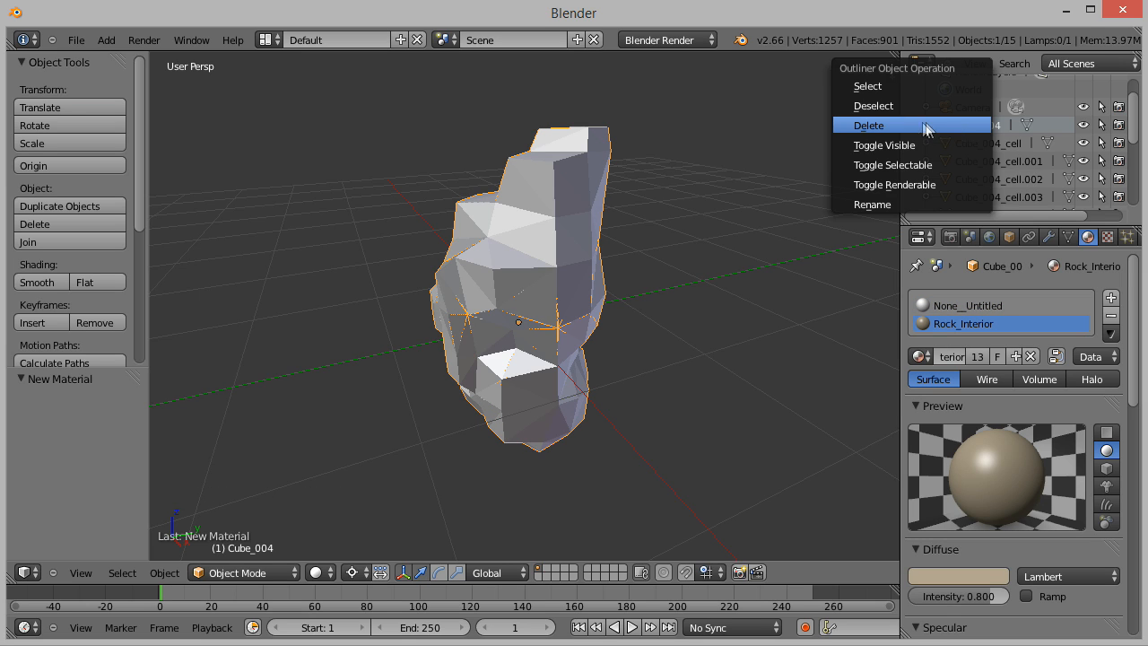
click(868, 125)
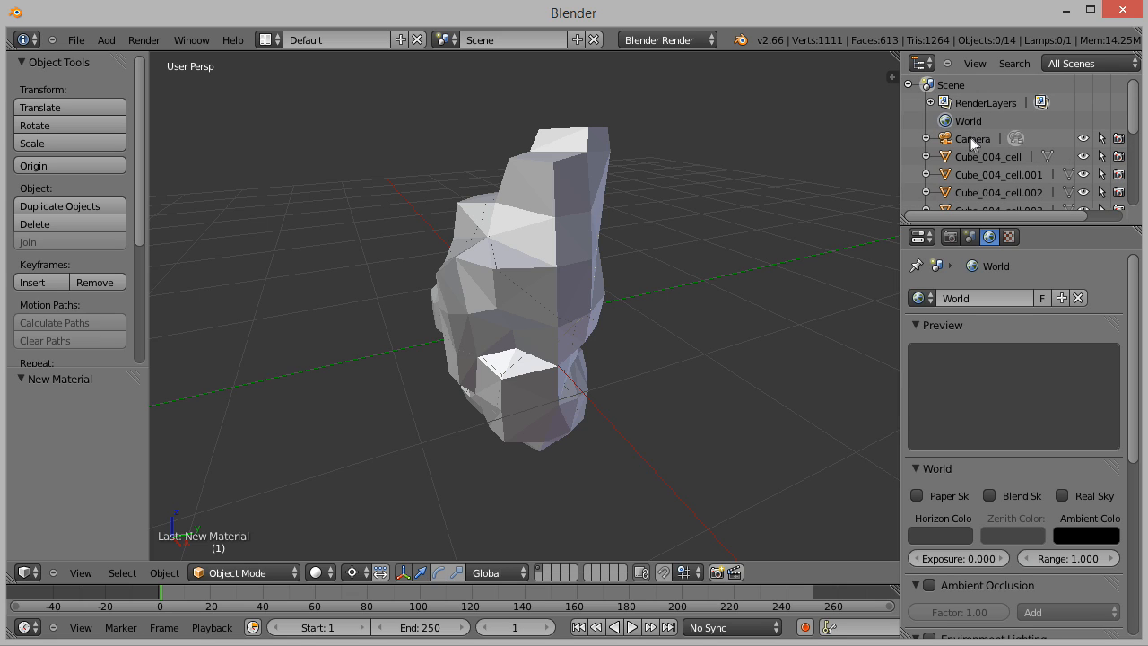
Delete the camera and undo an accidental move of a fragment.
right_click(972, 138)
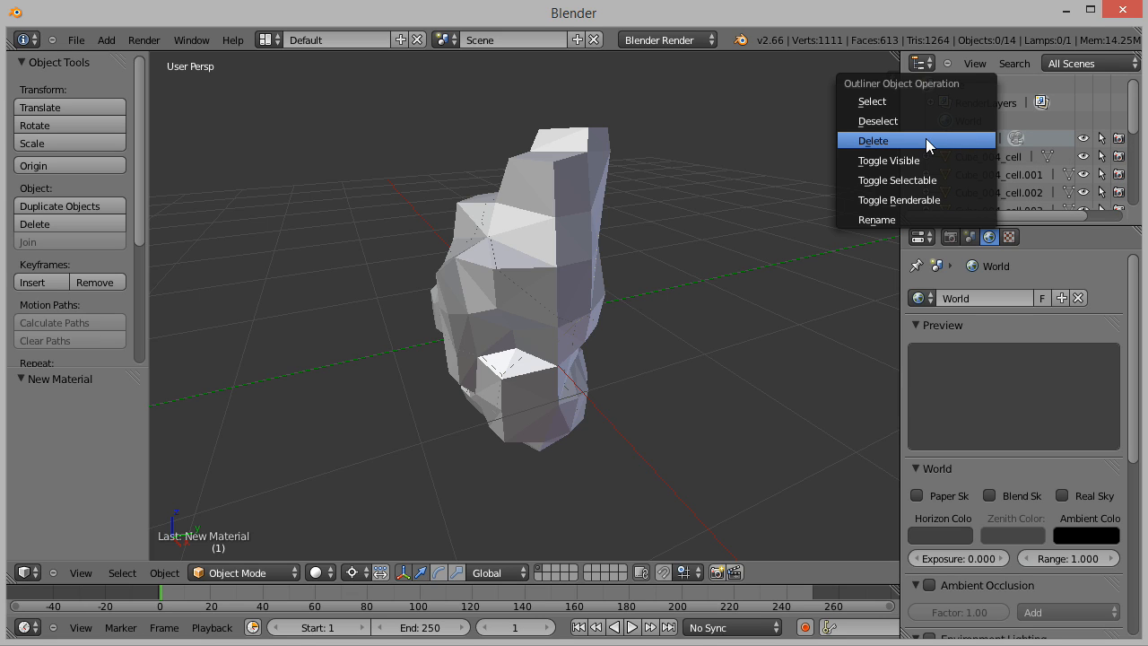
click(873, 140)
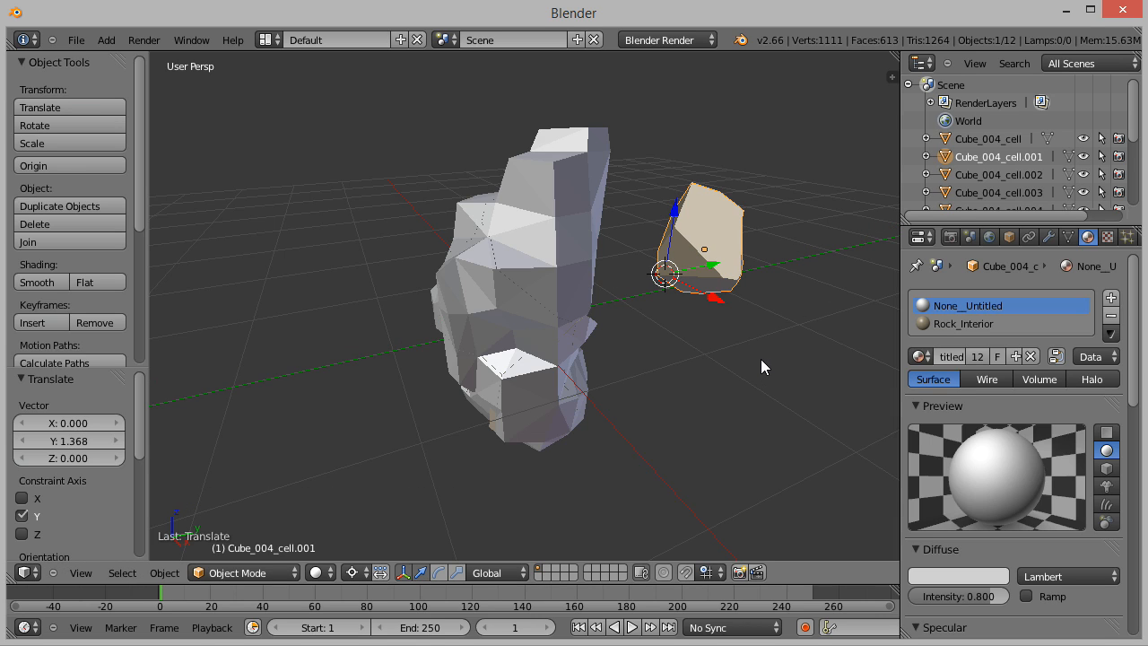
key(ctrl+z)
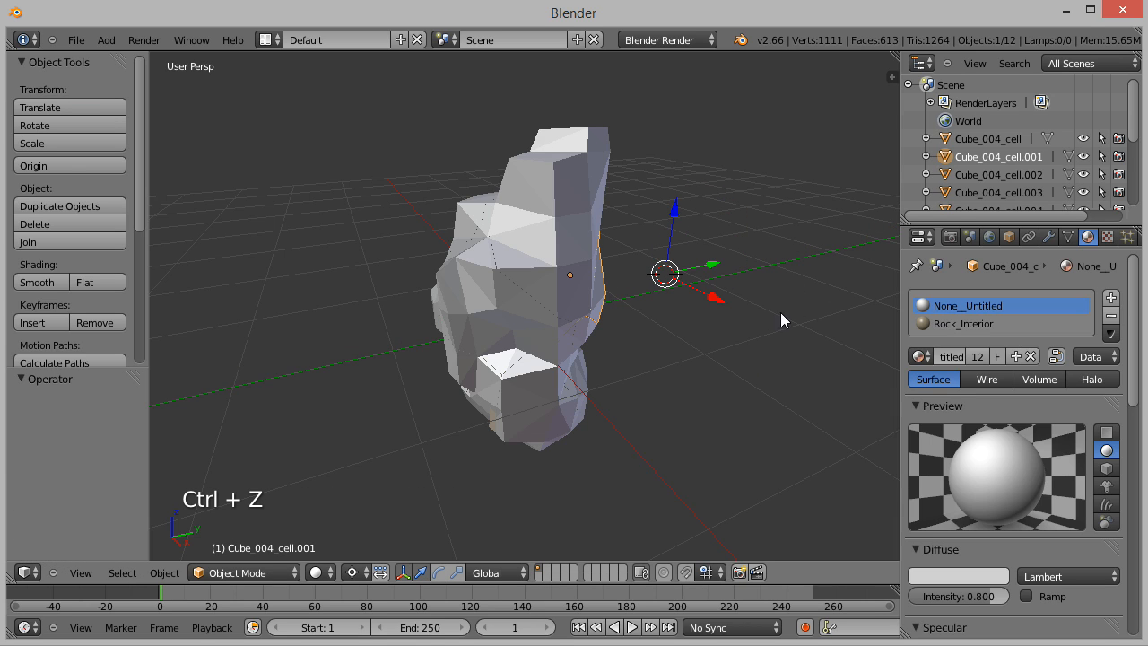
Export the fragments as rock2_destroyed.fbx into the Free_Rocks/_models folder.
click(76, 40)
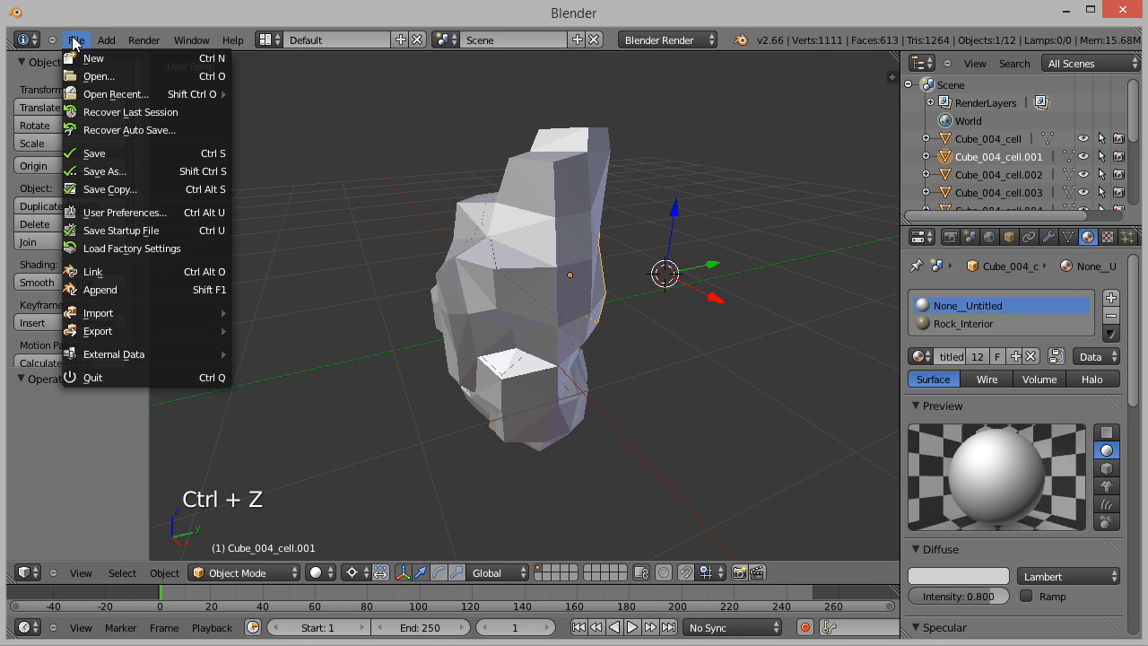
mouse_move(126, 314)
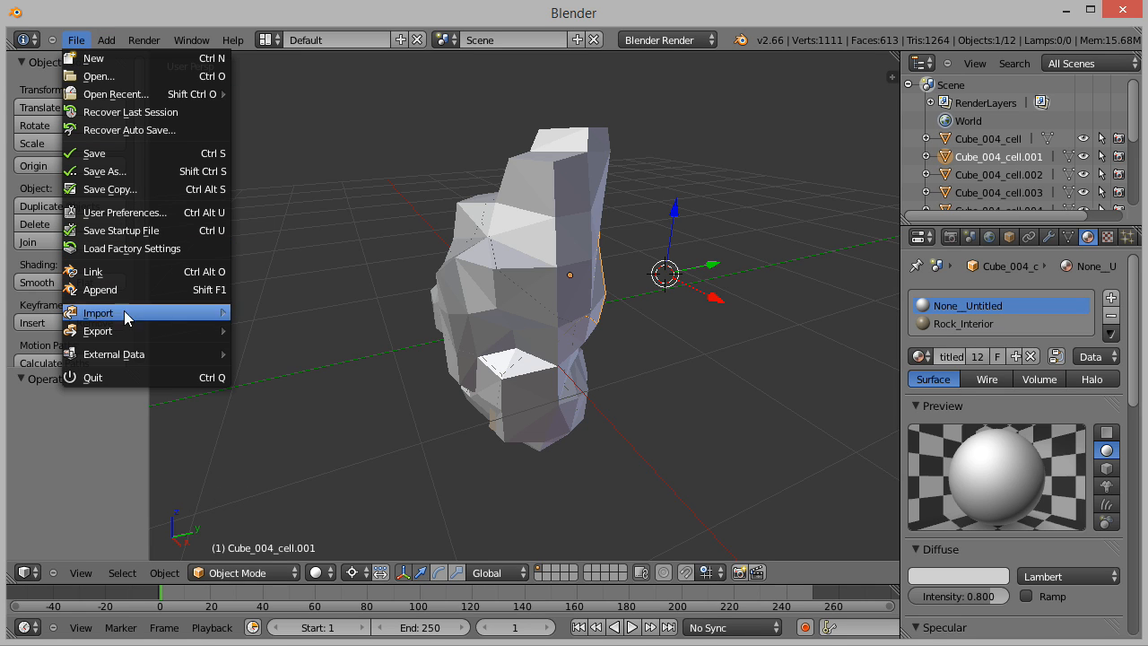
mouse_move(97, 331)
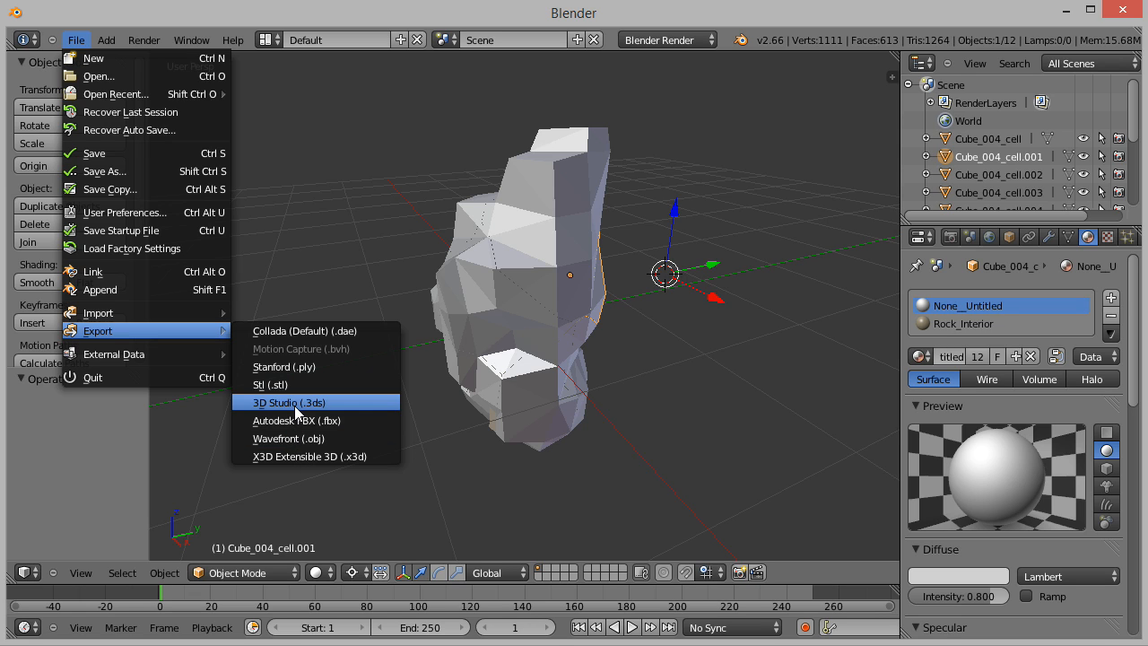
click(297, 420)
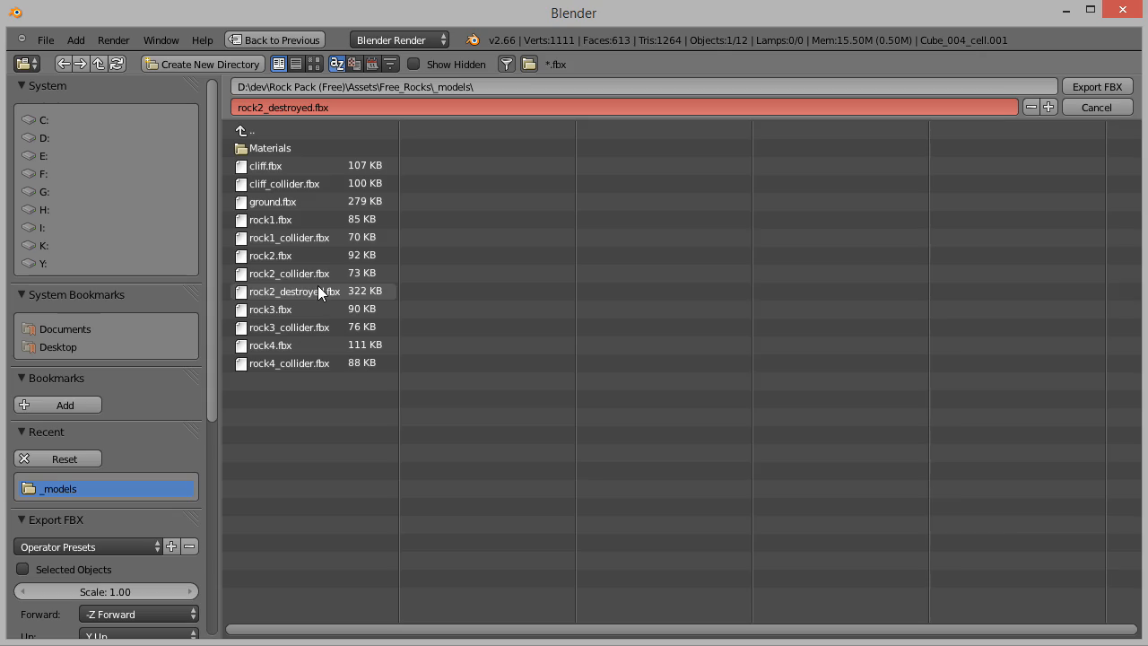
click(294, 291)
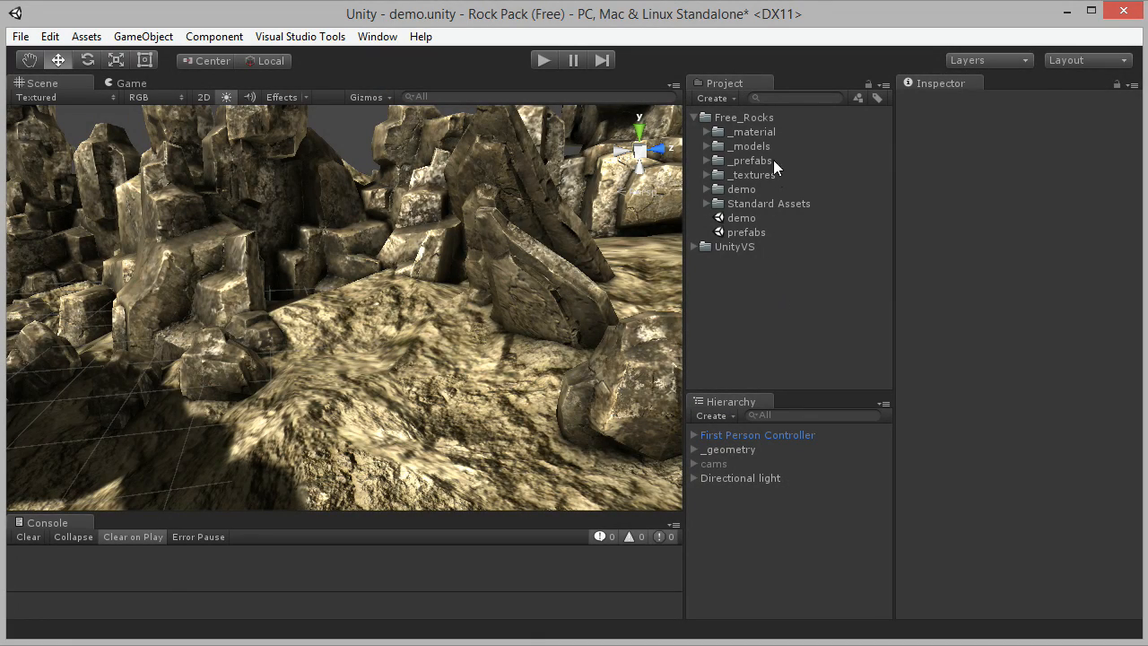
Select rock2_destroyed in _models and apply an import Scale Factor of 1.
click(709, 147)
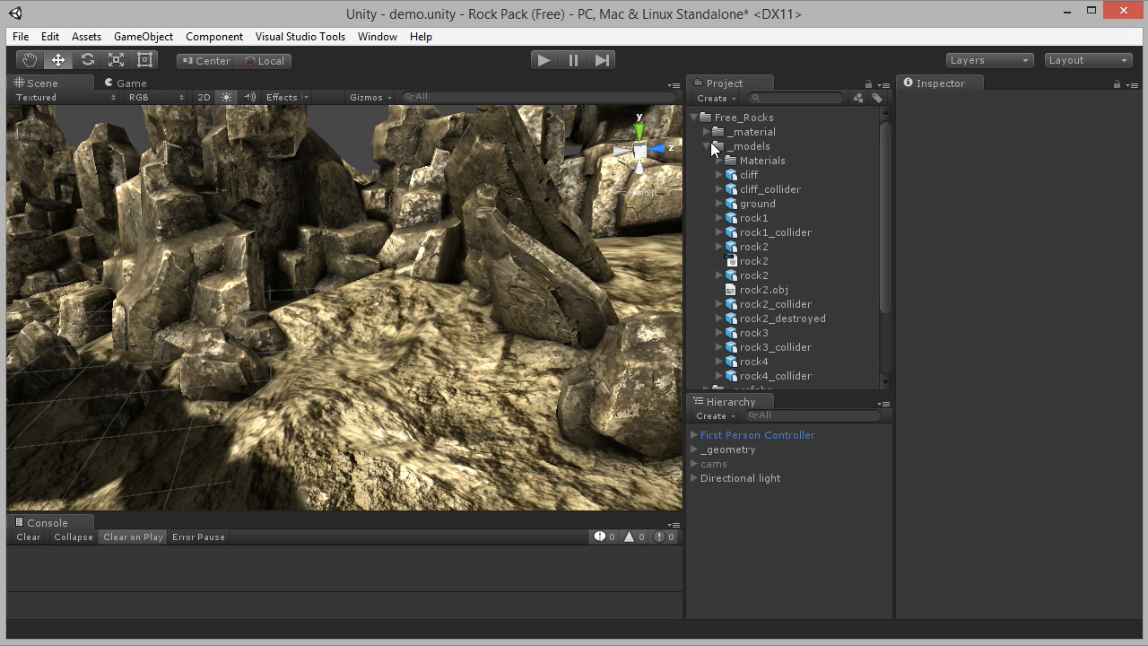
click(782, 318)
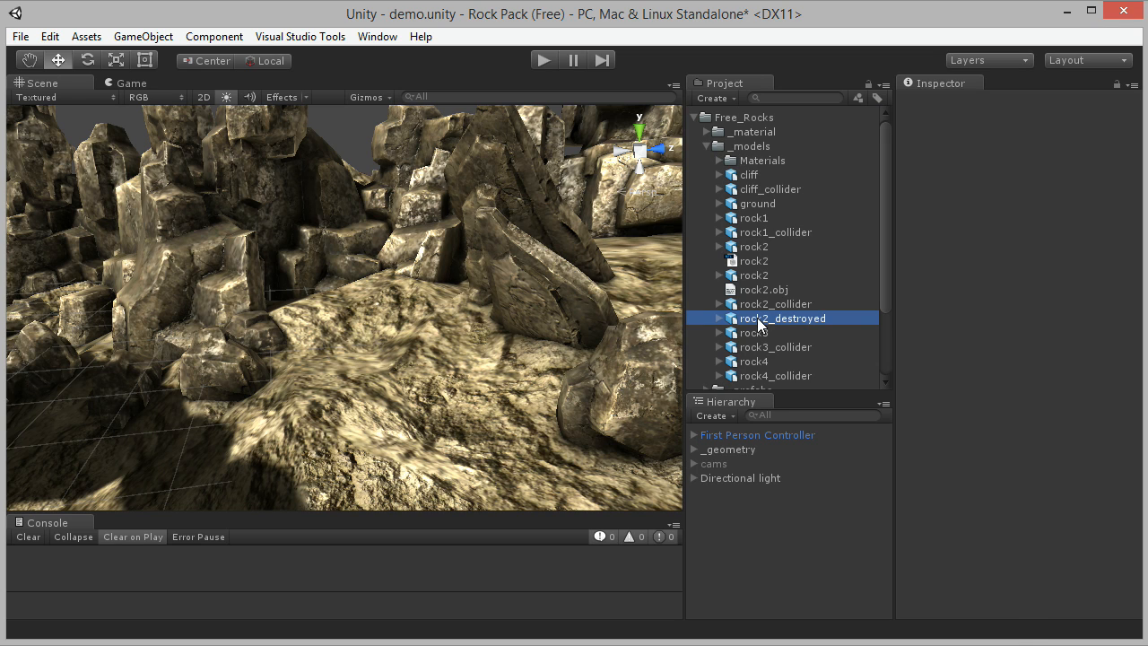
click(782, 318)
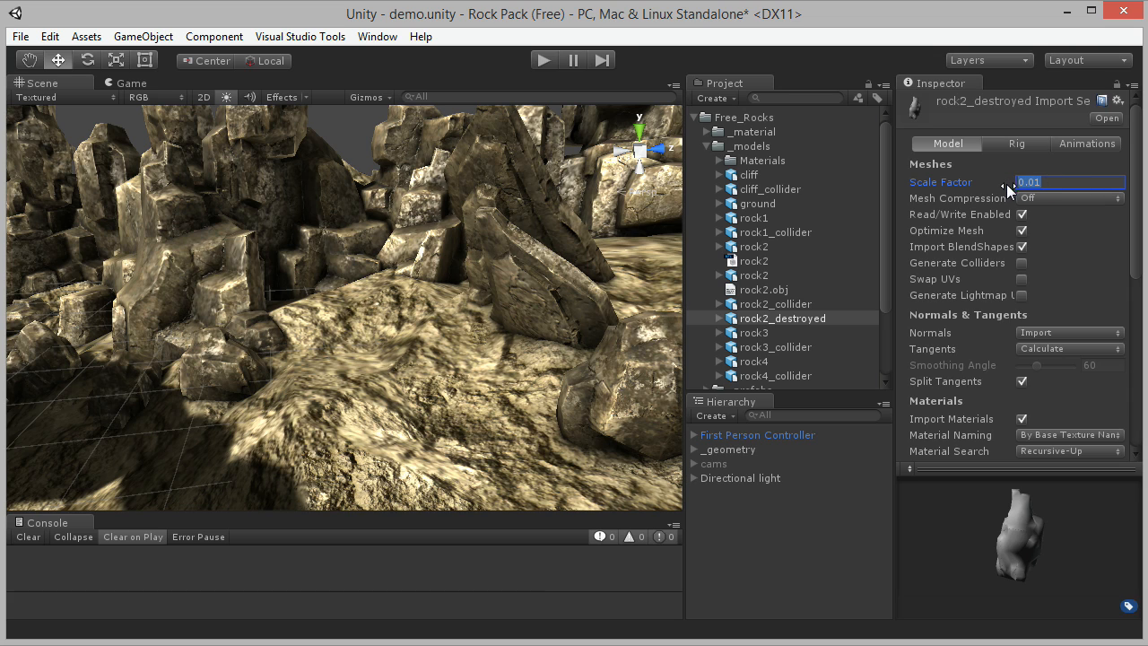
text(1)
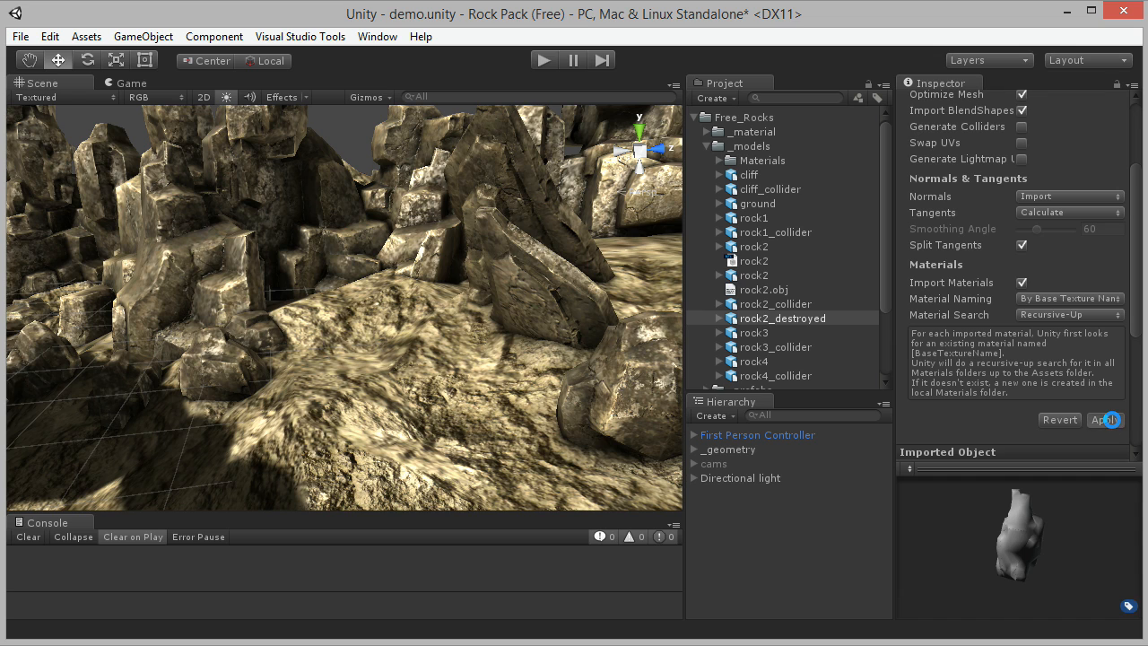
click(1105, 419)
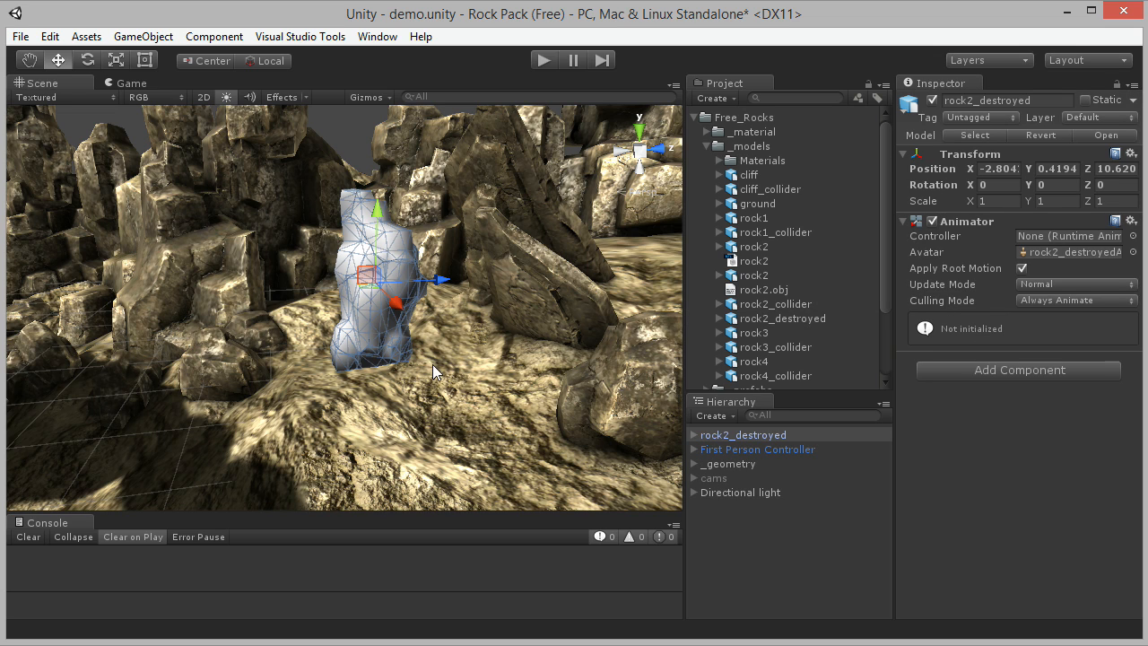
Expand rock2_destroyed's fragments and put the rocks material on a fragment's Element 1.
click(695, 434)
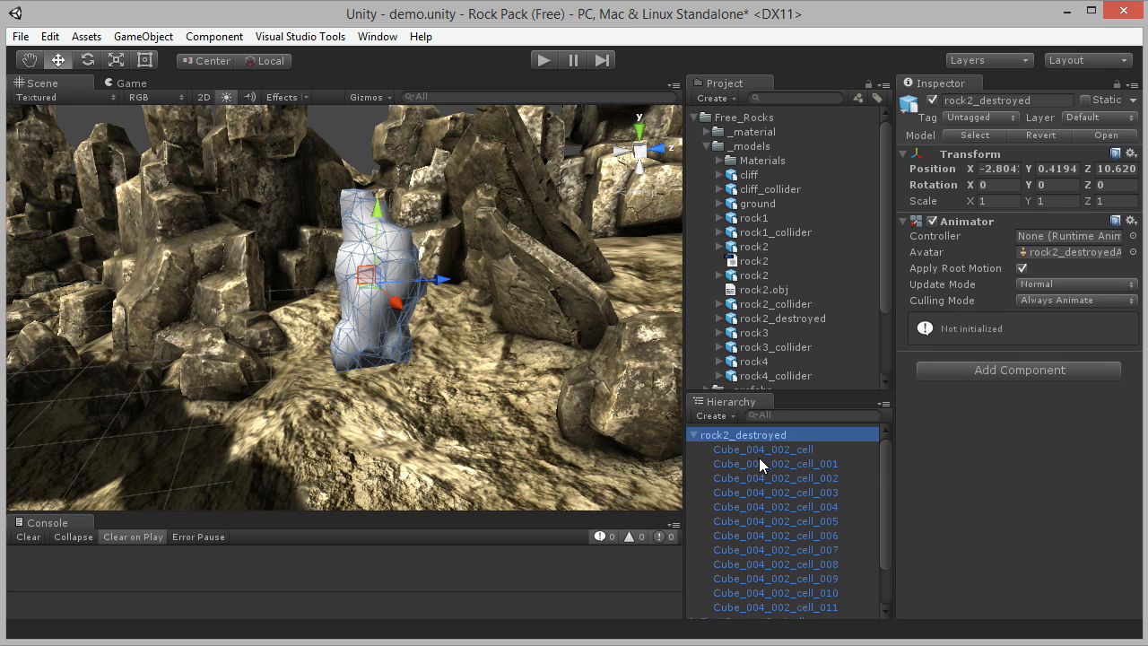
click(762, 449)
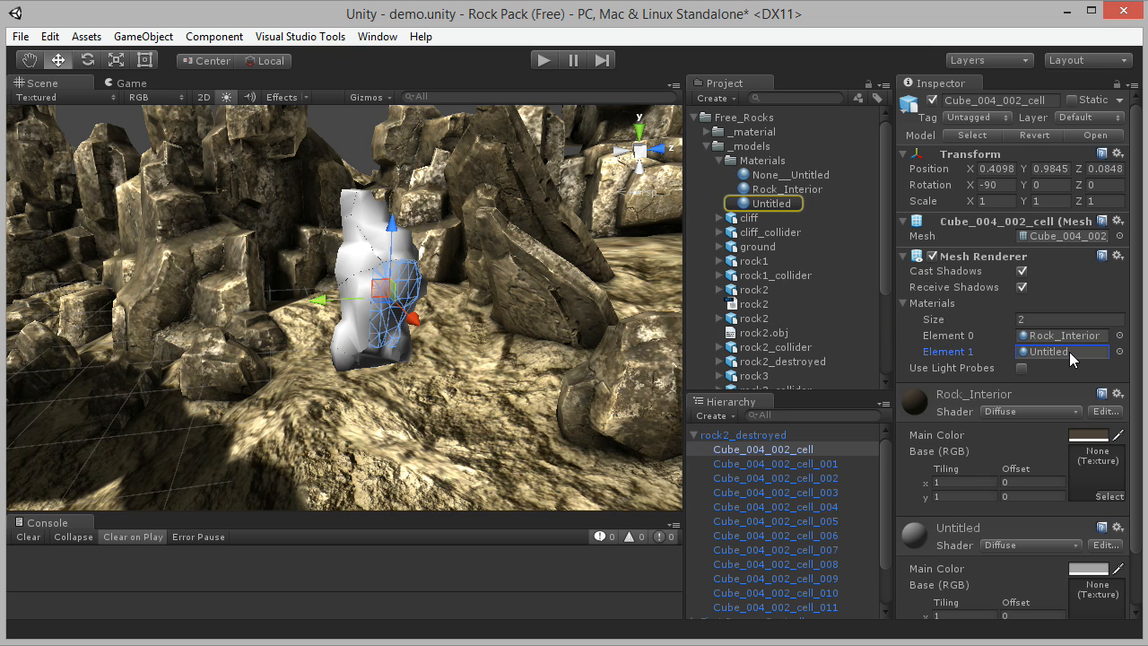
click(758, 159)
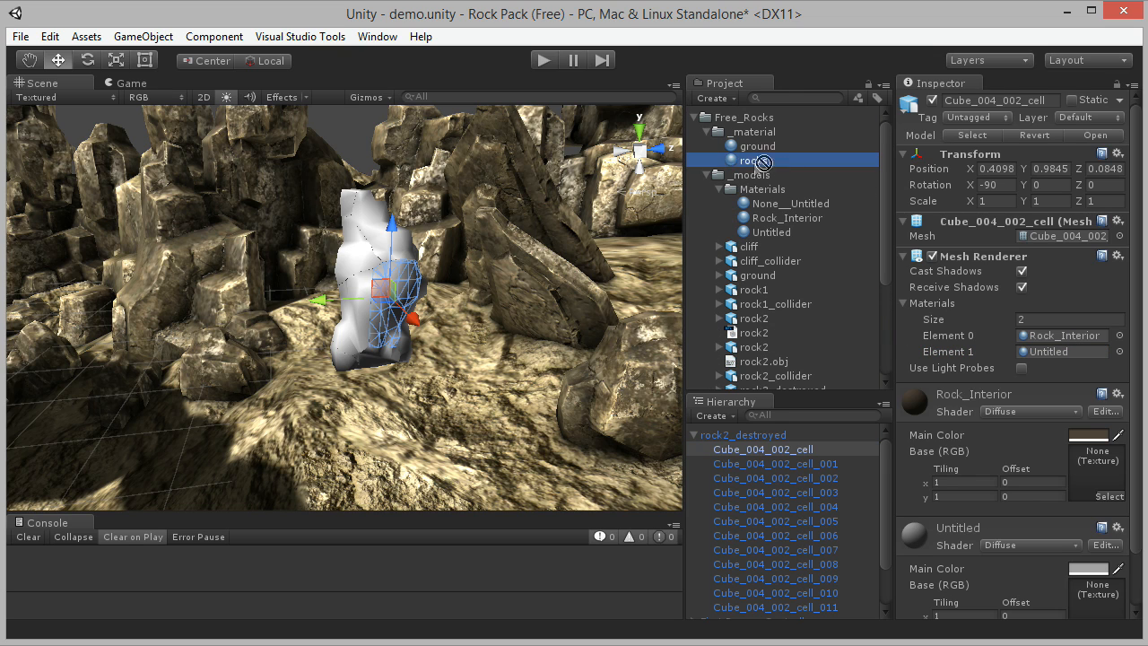
click(775, 463)
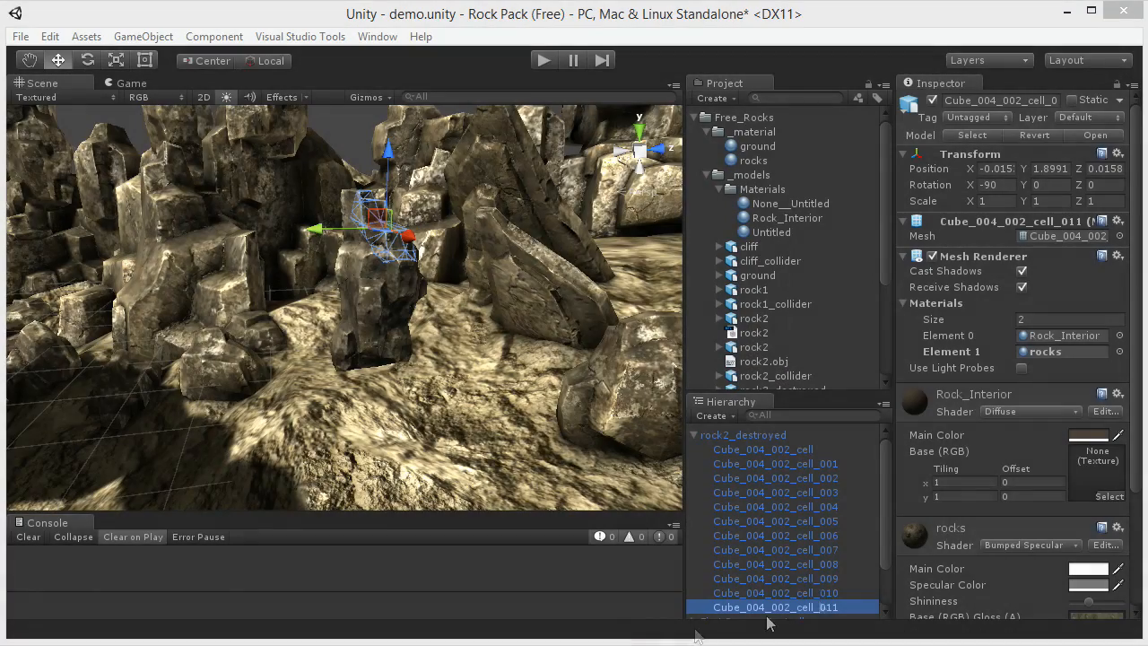
Select all rock2_destroyed fragments and add a convex Mesh Collider to each.
click(763, 448)
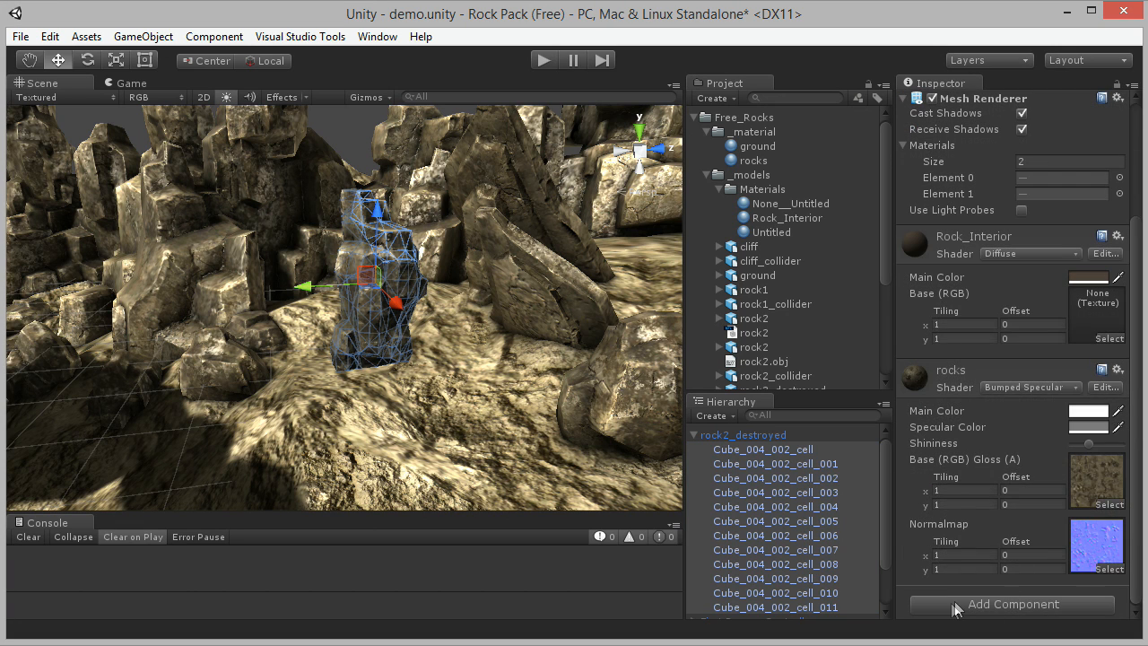
click(1012, 604)
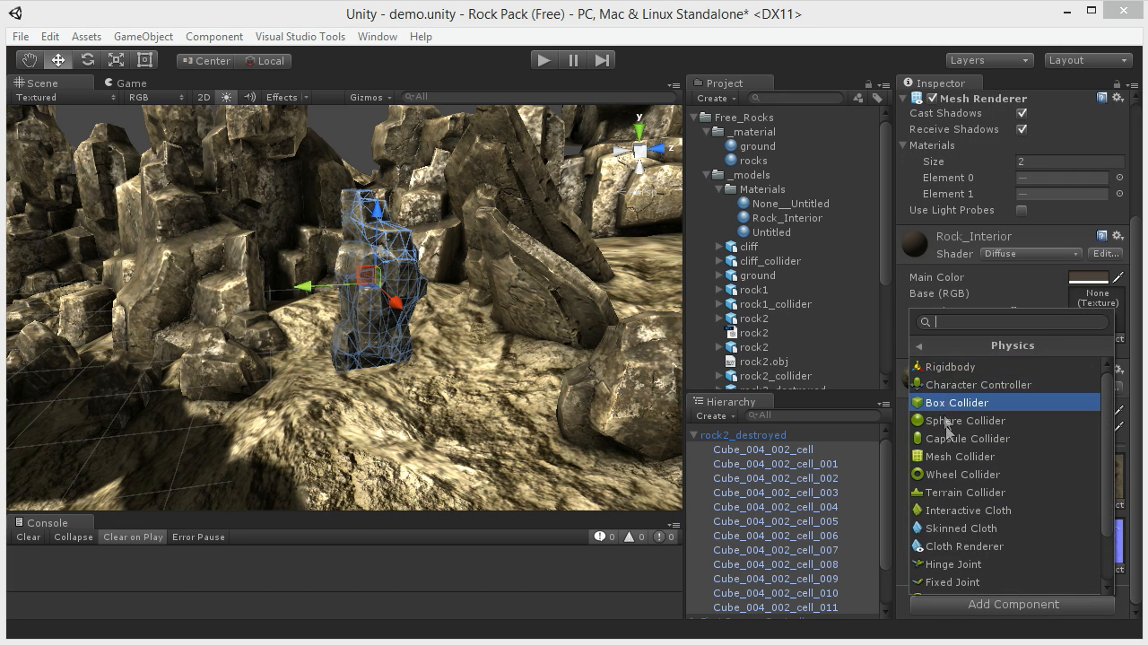
click(959, 456)
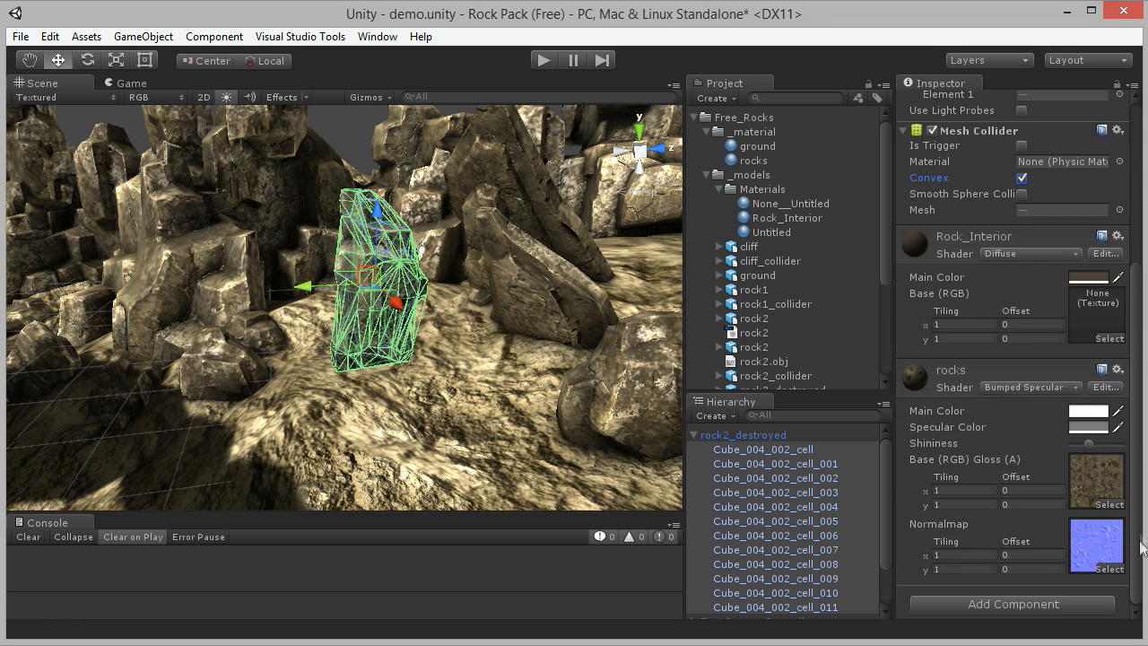
Add a Rigidbody with mass 3 to every fragment.
click(1012, 604)
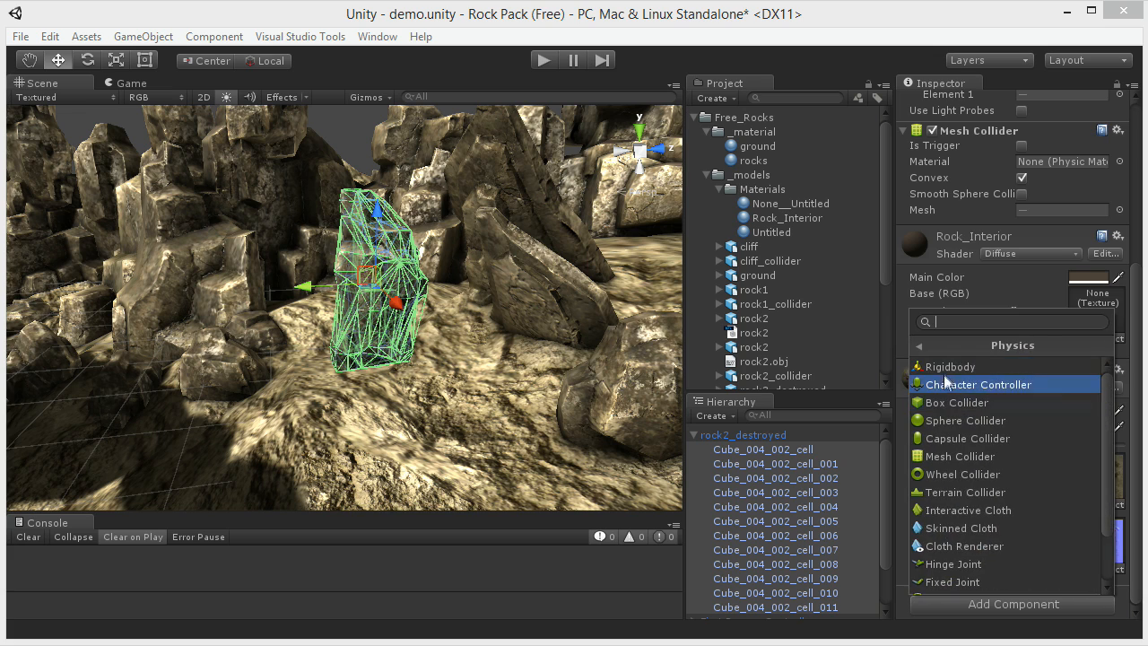
click(950, 366)
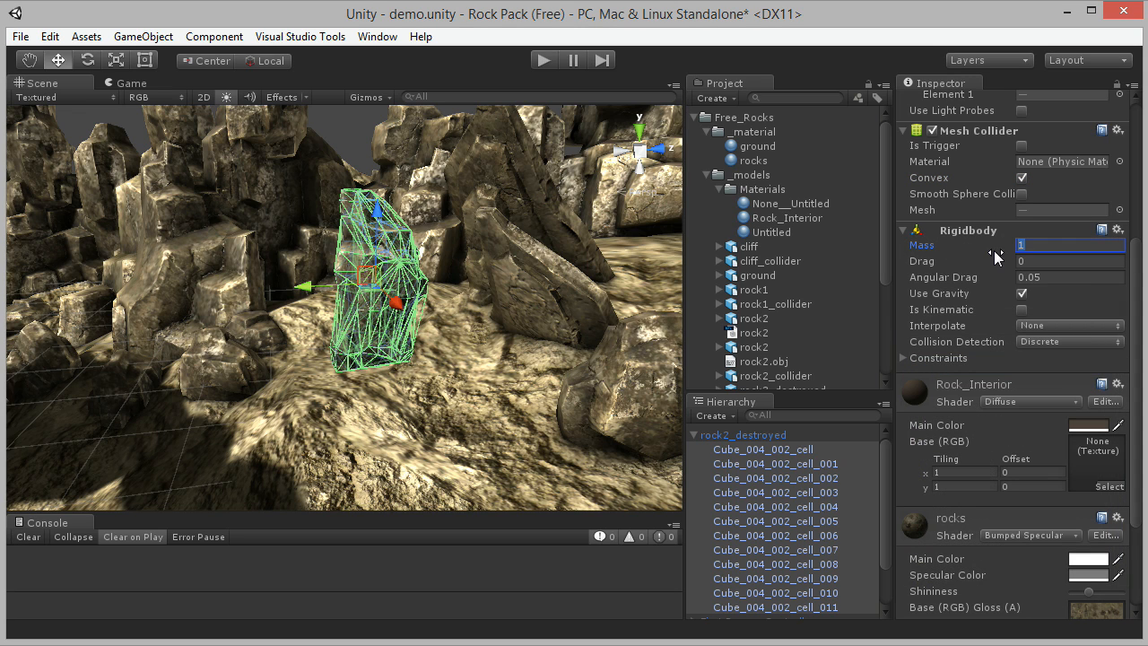
text(3)
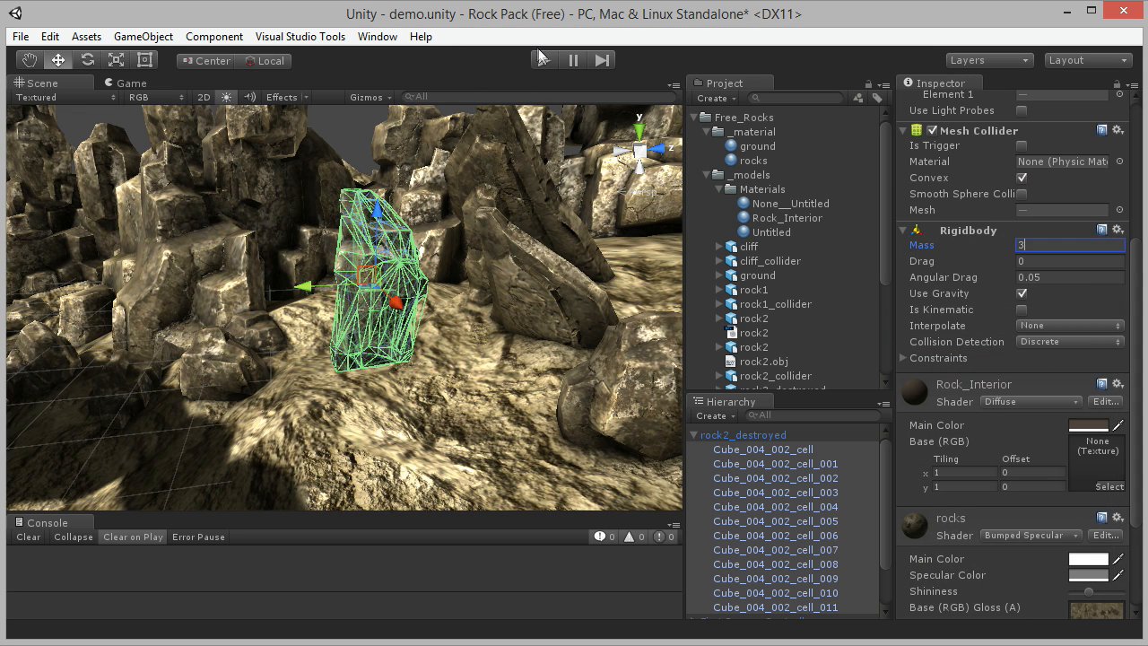
click(543, 59)
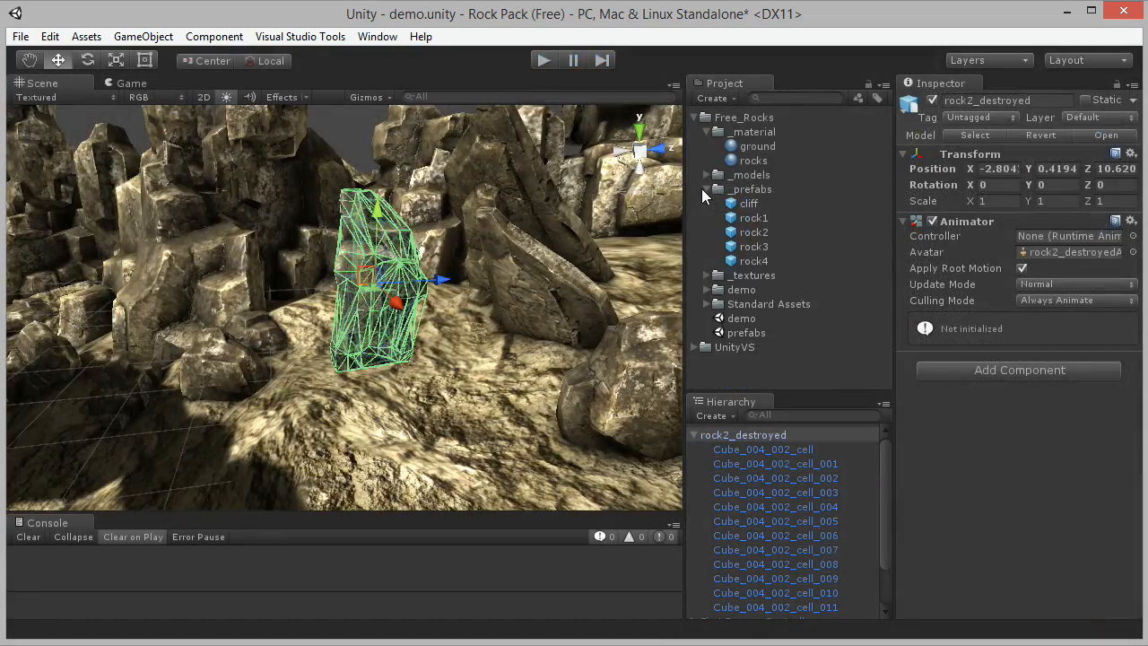
Save rock2_destroyed into the _prefabs folder and import the DestroyIt - Core package.
click(749, 203)
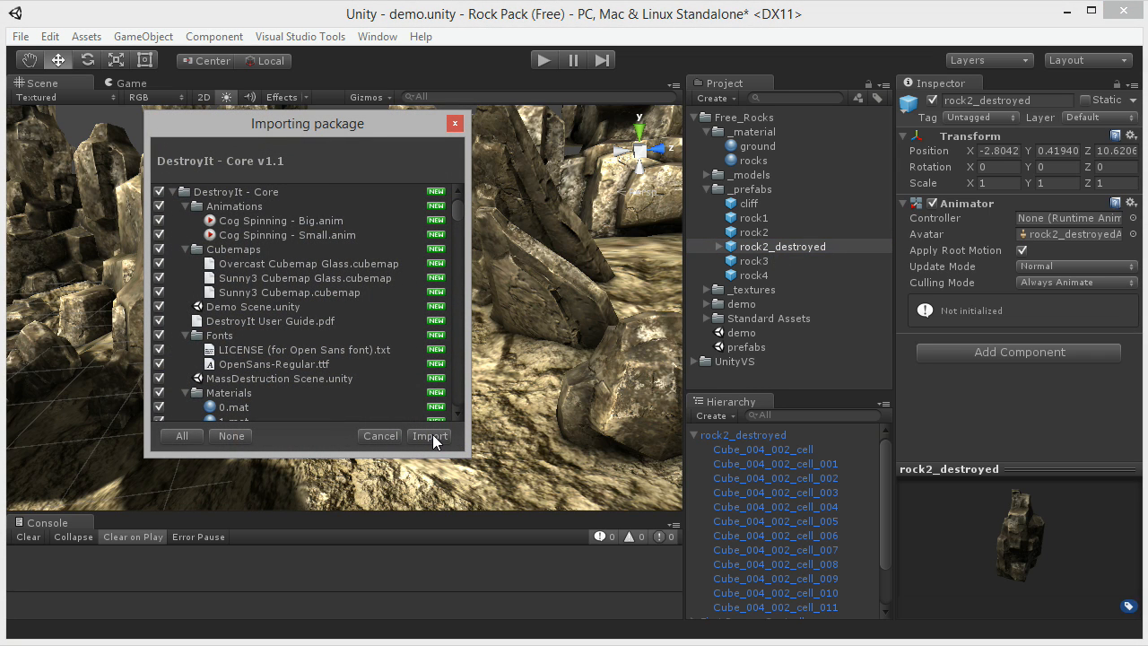
click(428, 436)
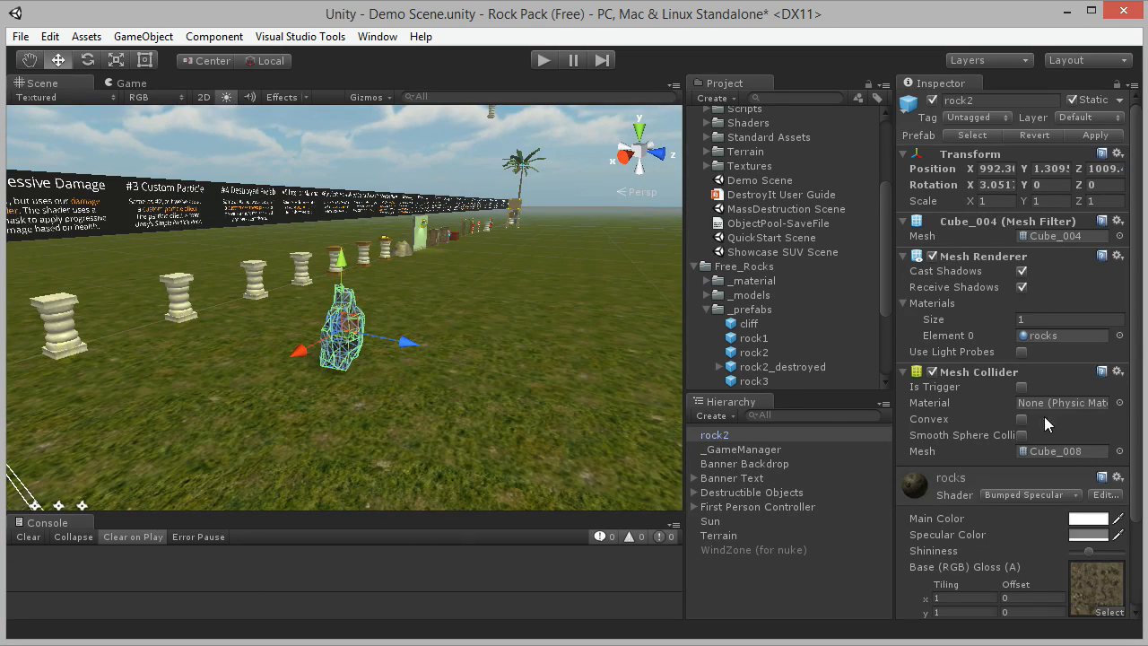
Give rock2 a kinematic Rigidbody of mass 10 and a convex Mesh Collider.
click(1012, 604)
text(10)
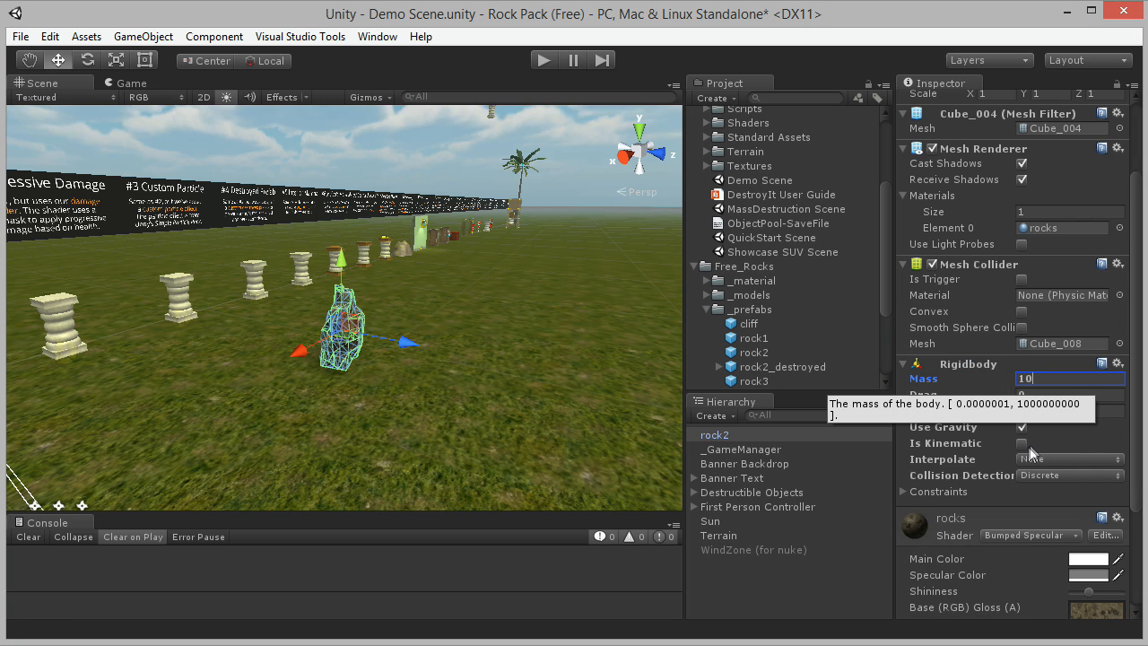
click(1022, 442)
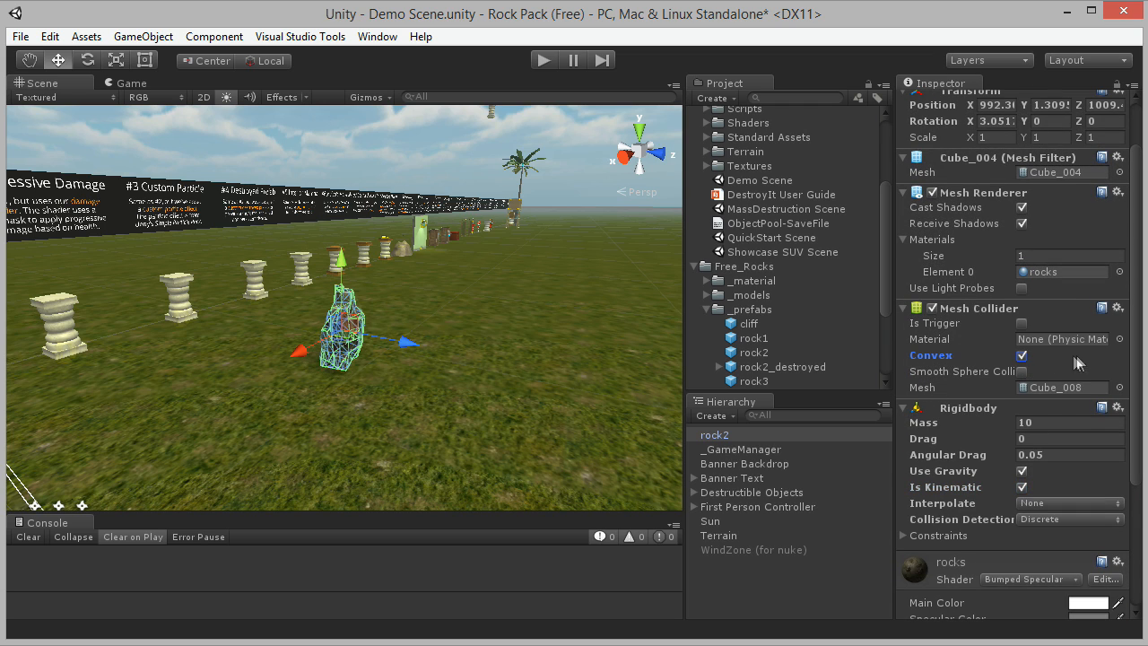
mouse_move(812, 457)
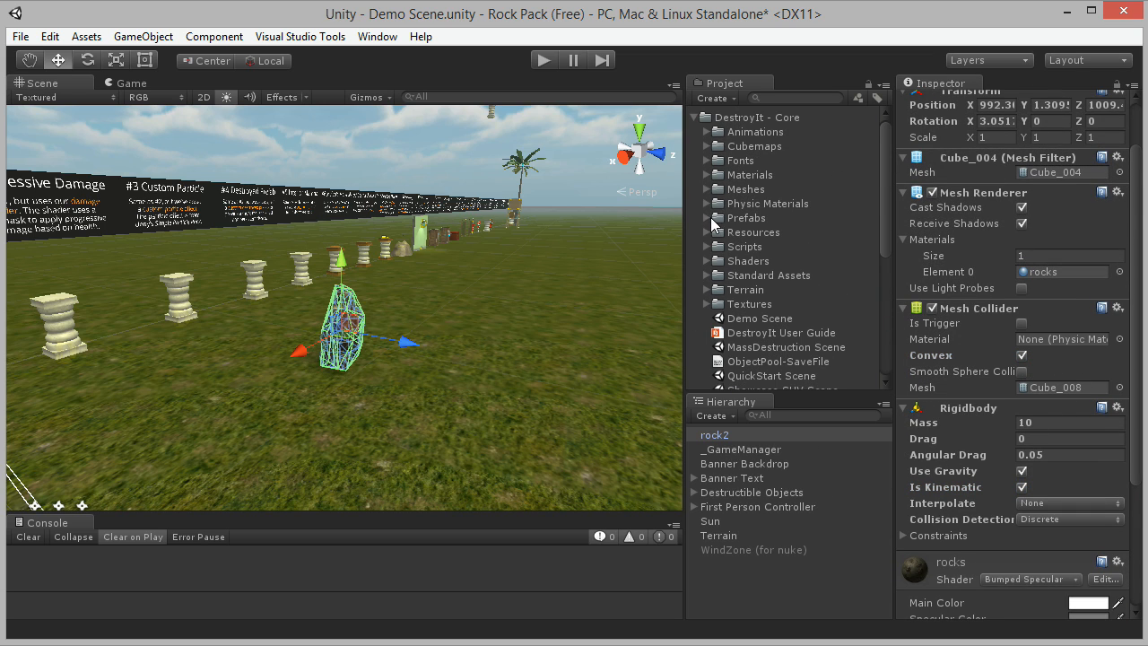
Add Destructible to rock2 using rock2_destroyed, disable obliteration, and run the scene.
click(747, 247)
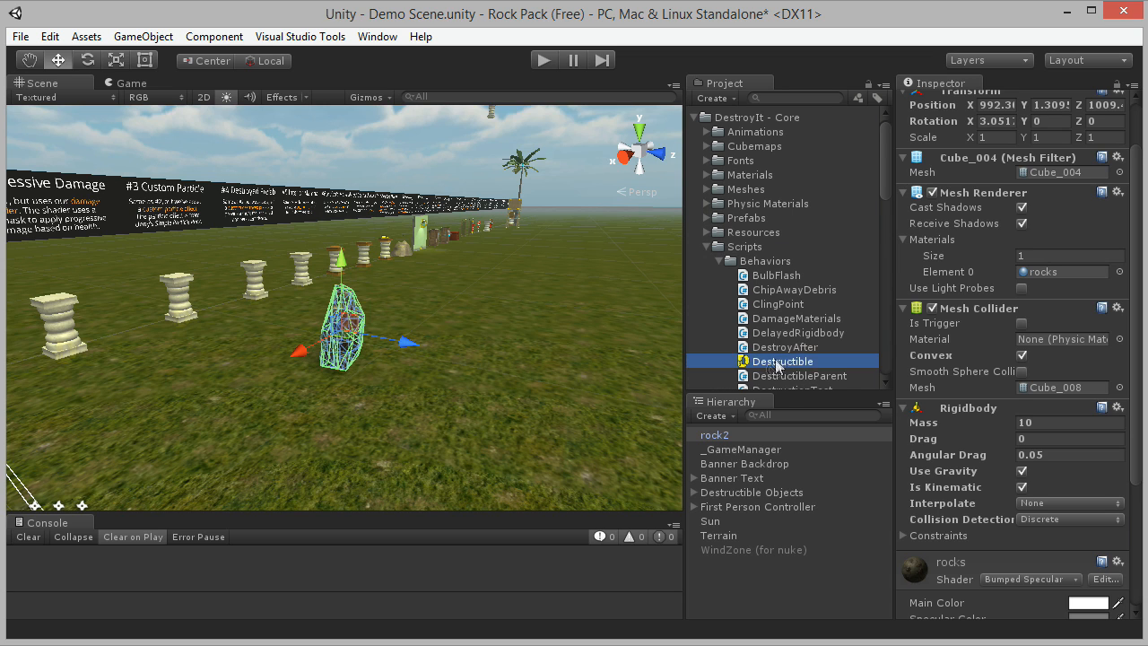
scroll(down, 3)
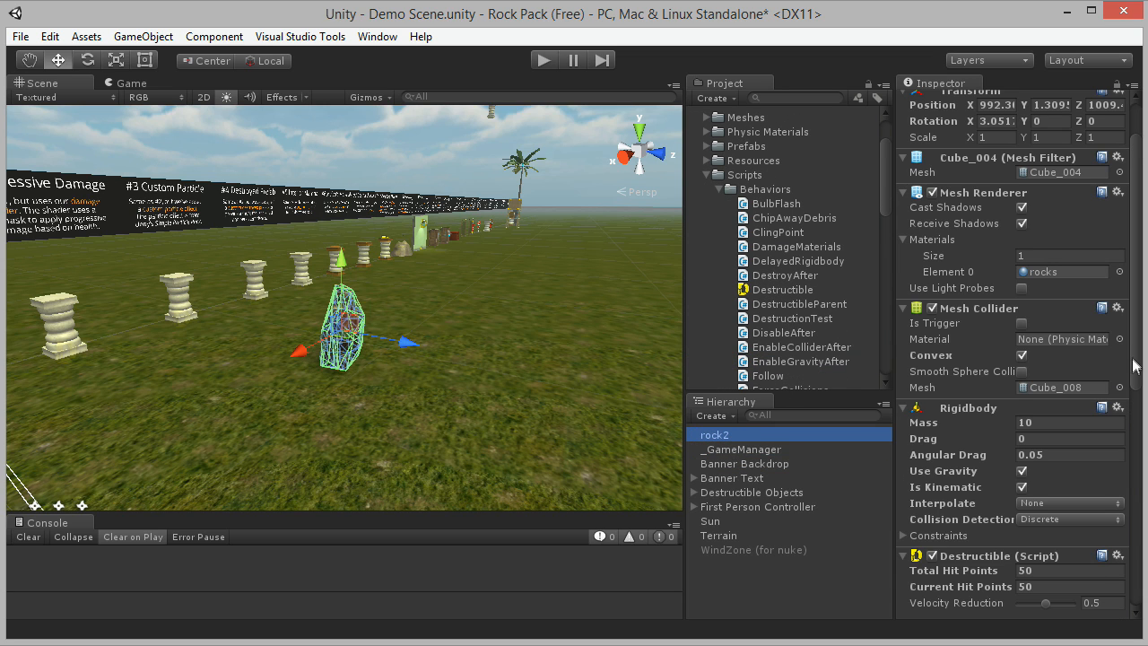
scroll(down, 3)
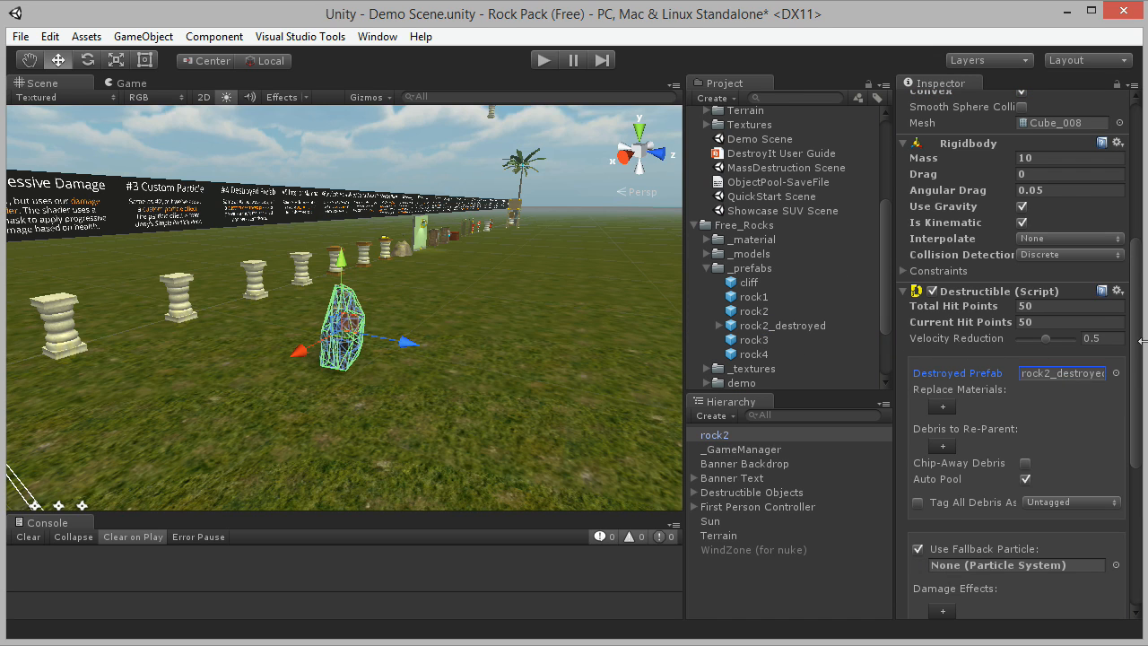
scroll(down, 3)
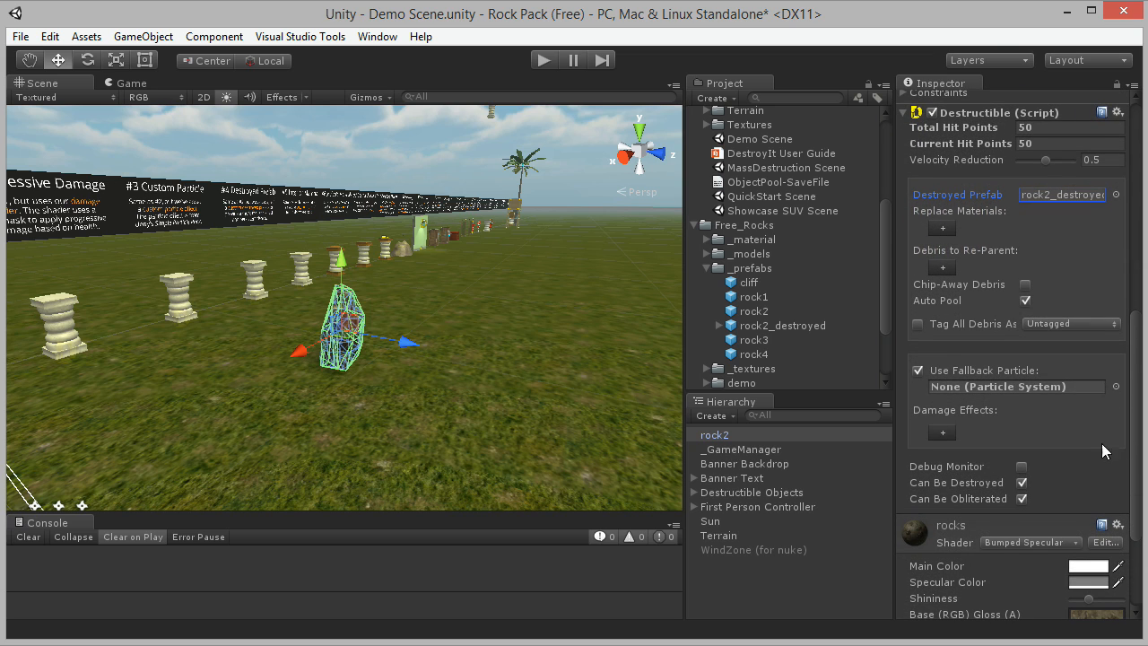
click(1021, 499)
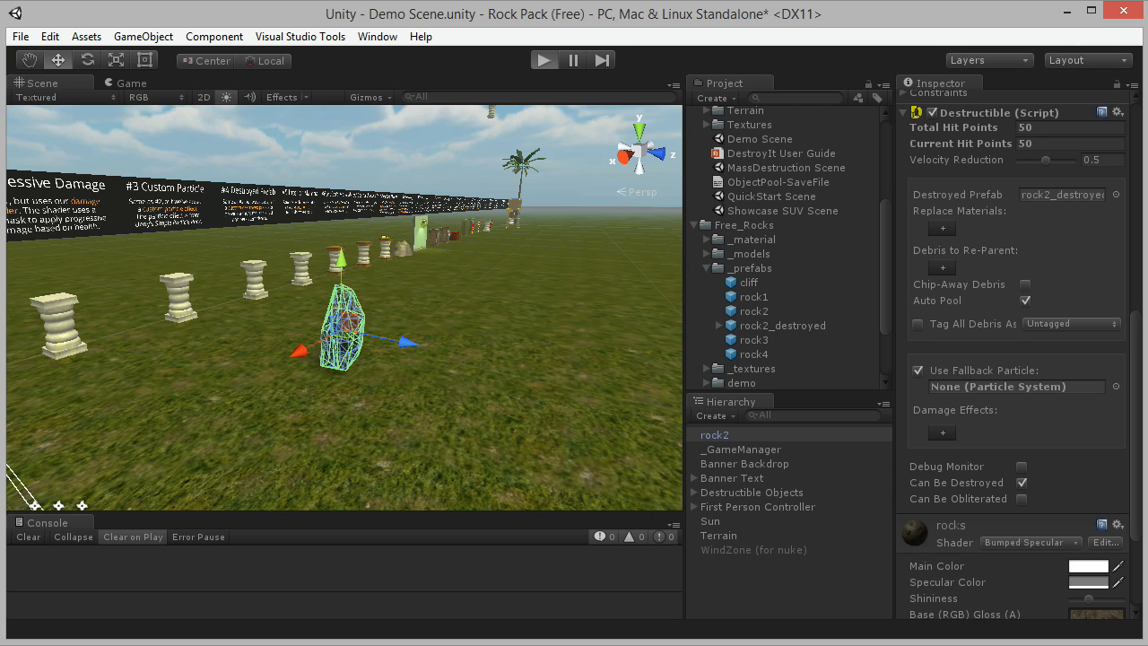
click(544, 59)
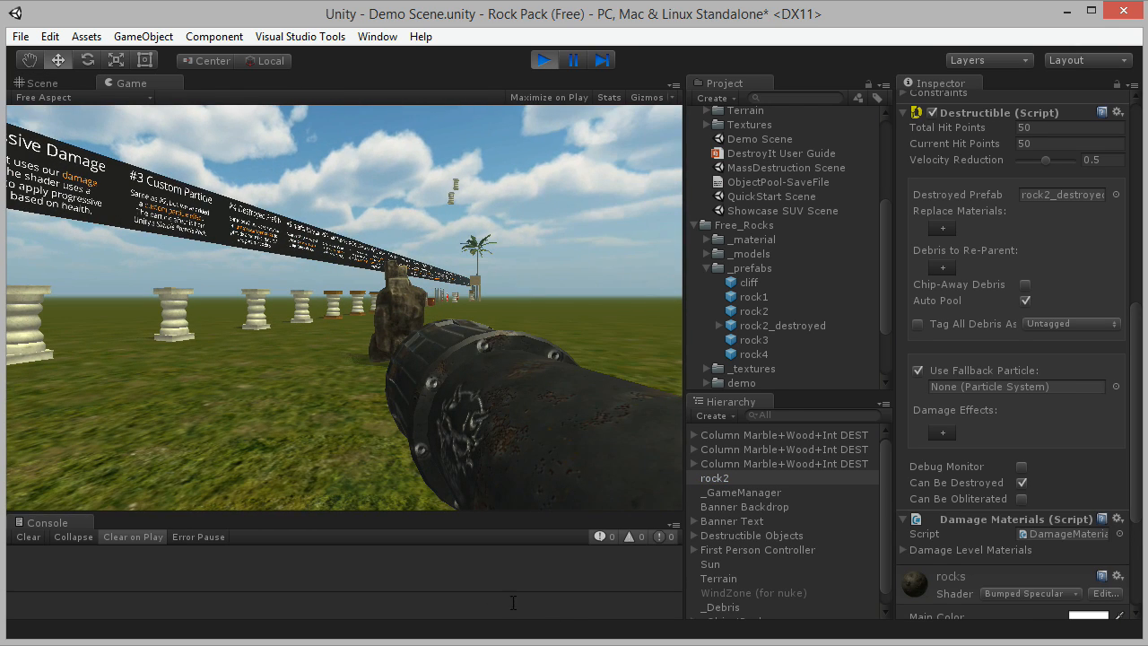